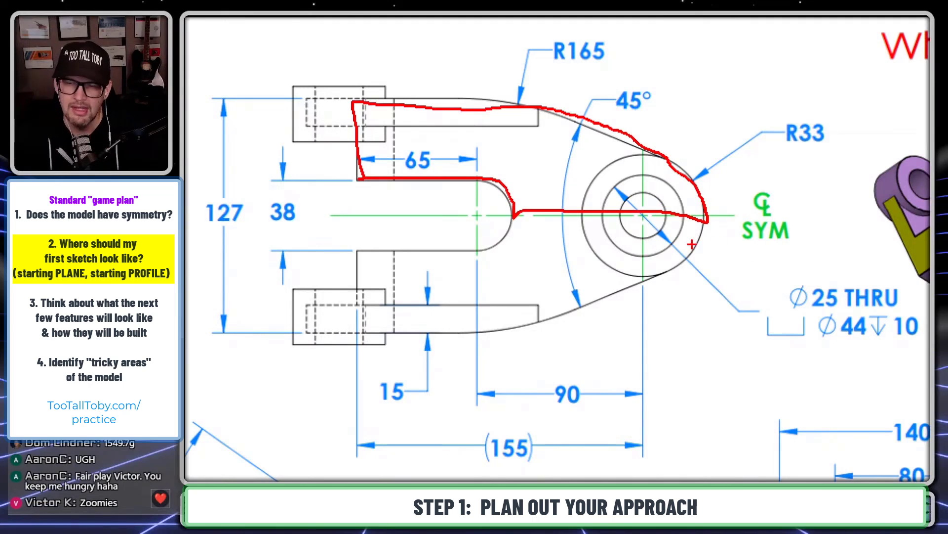
mouse_move(652, 196)
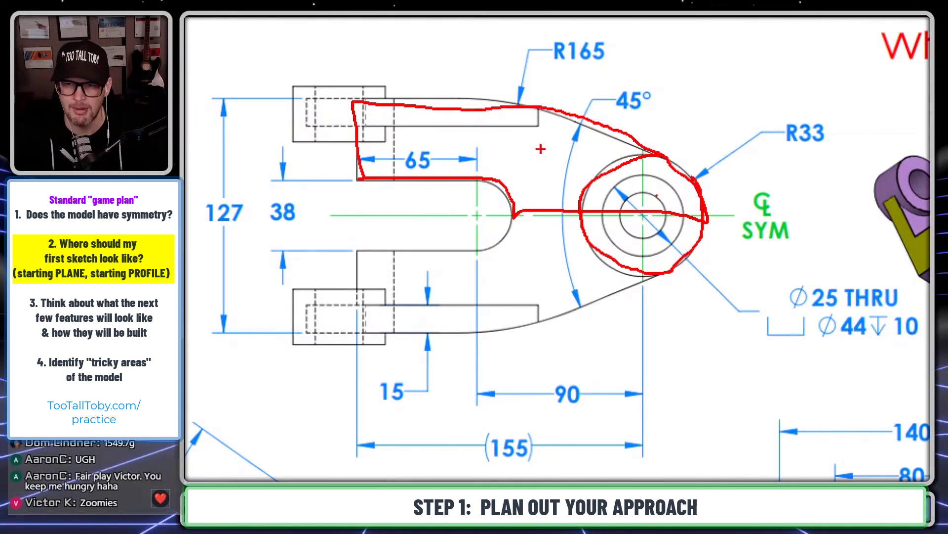
Circle the angled hole boss on the drawing in red pen.
left_click_drag(750, 64, 650, 124)
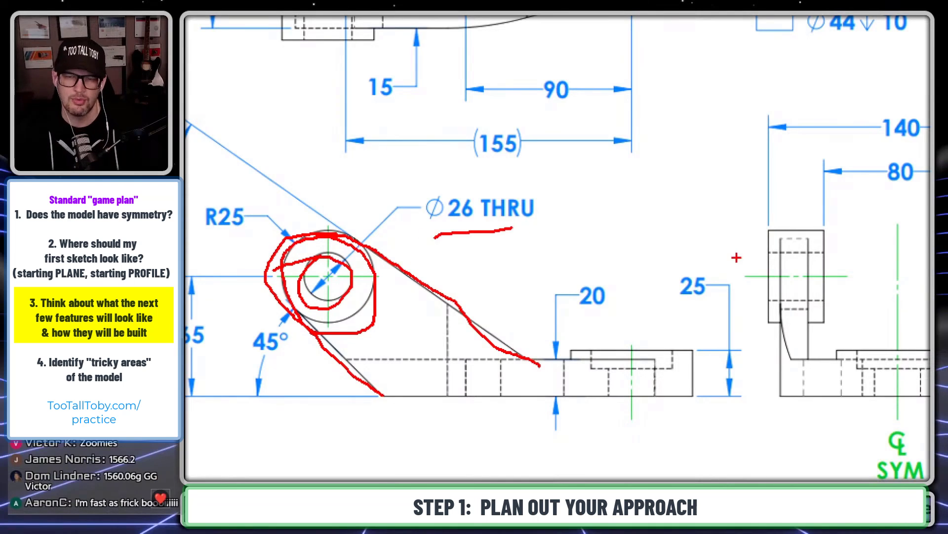
mouse_move(508, 302)
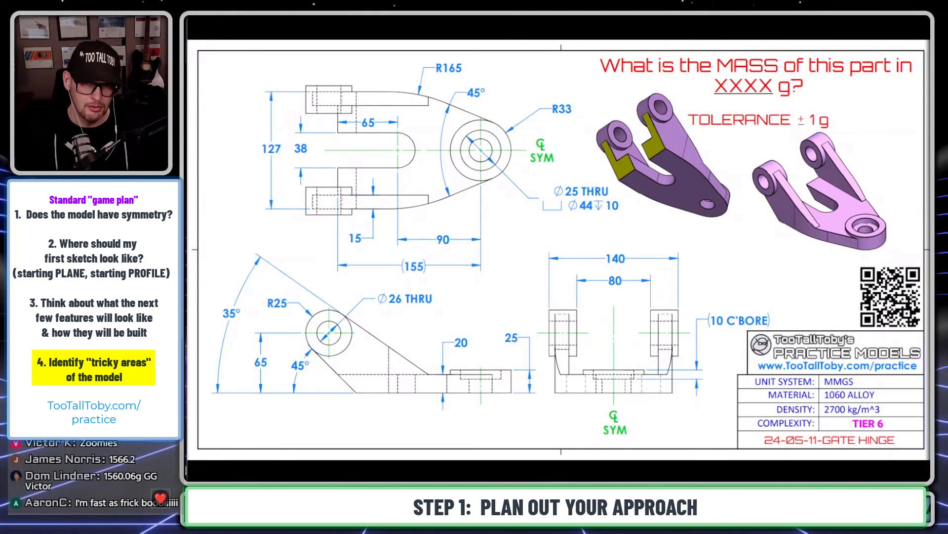
mouse_move(334, 143)
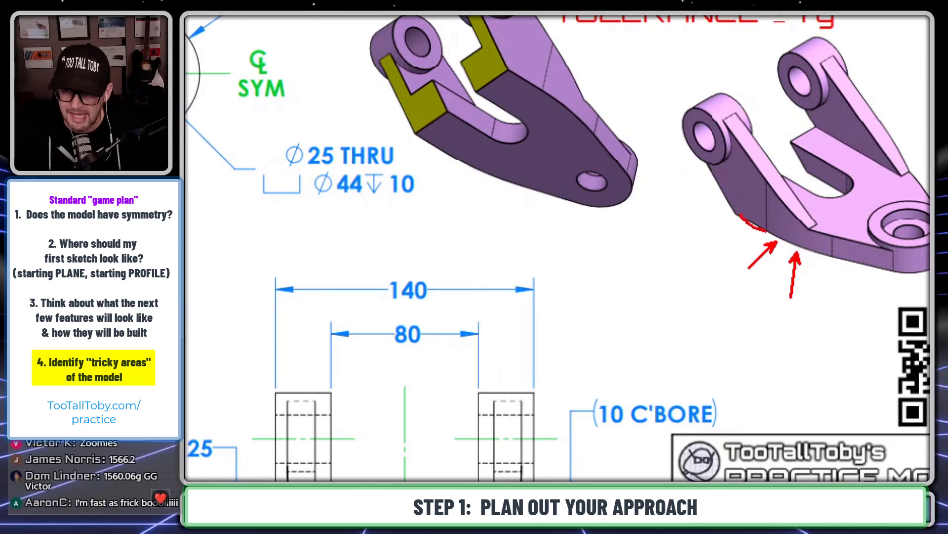
Draw a red arrow and trace the part's lower edge to flag it as a tricky area.
left_click_drag(781, 254, 901, 278)
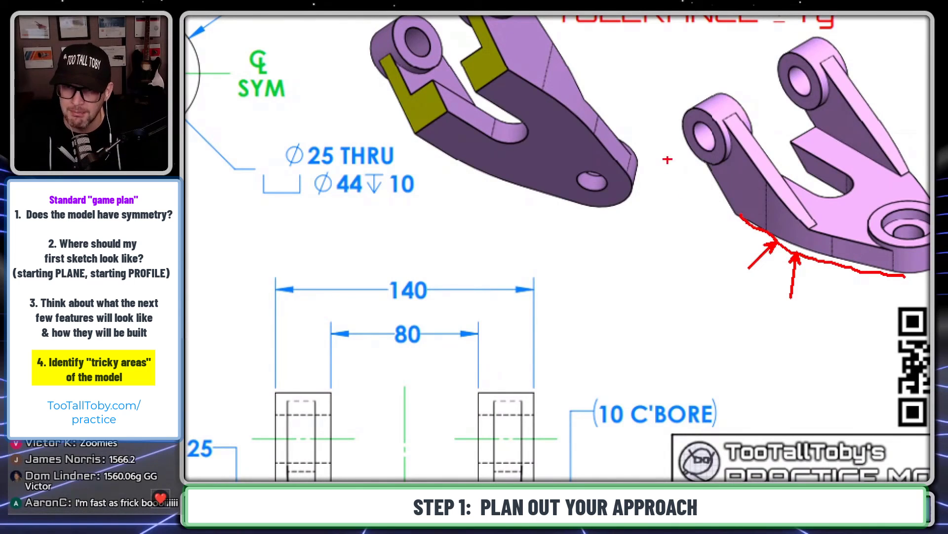
left_click_drag(669, 245, 735, 184)
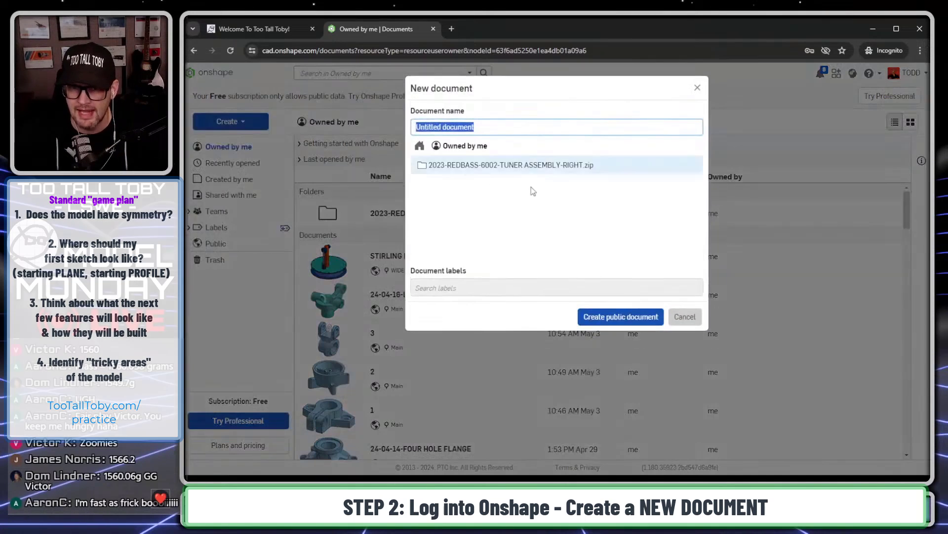
Create a new public Onshape document for the gate hinge.
type("24-05-011-GATE")
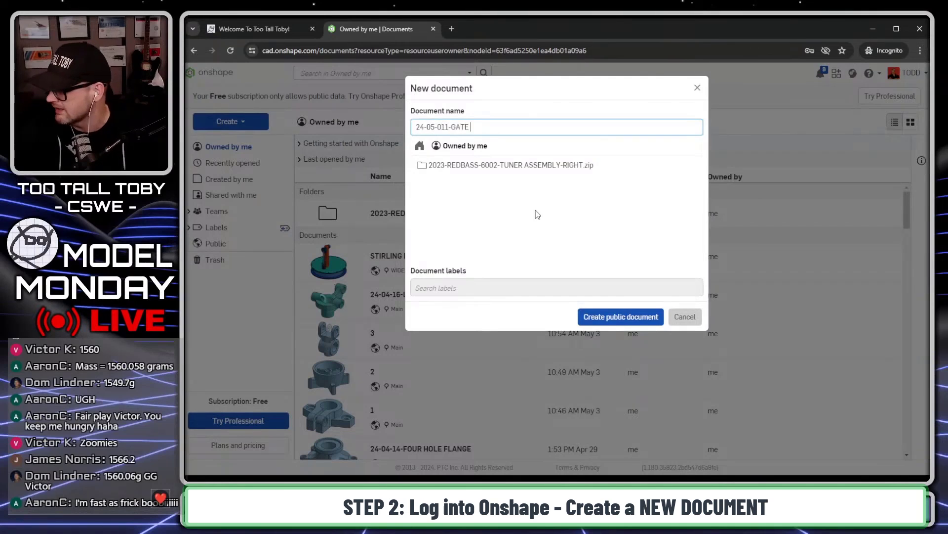
type("HINGE")
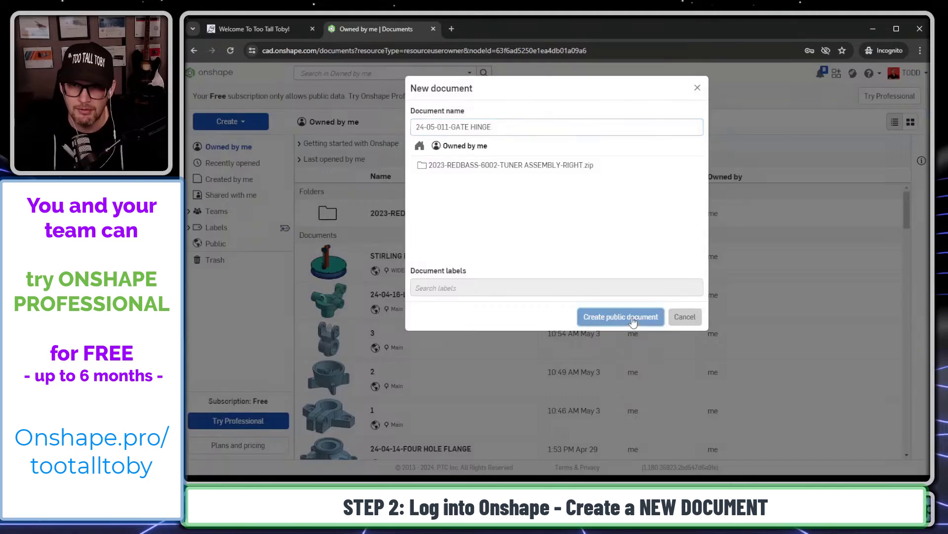
left_click(621, 317)
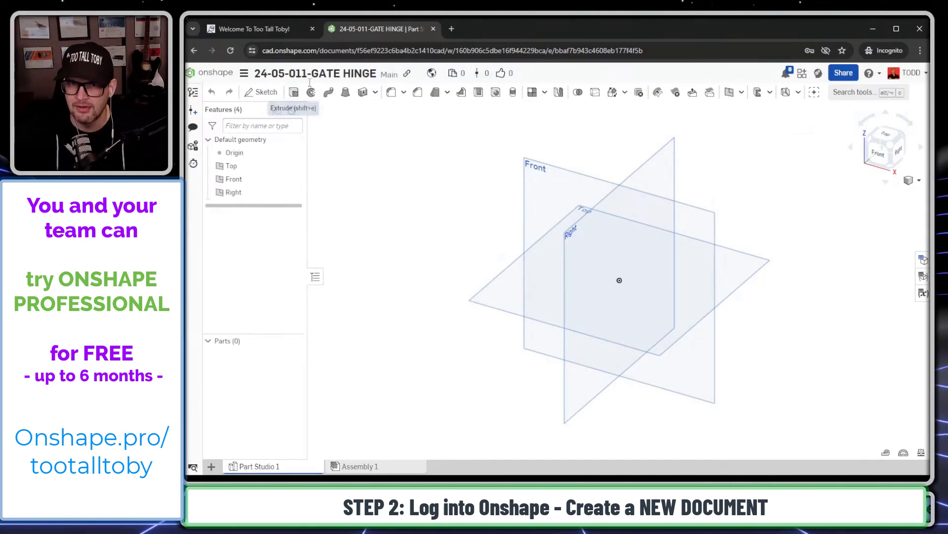
Rename the document to '24-05-11-GATE HINGE' in the title field.
left_click(314, 73)
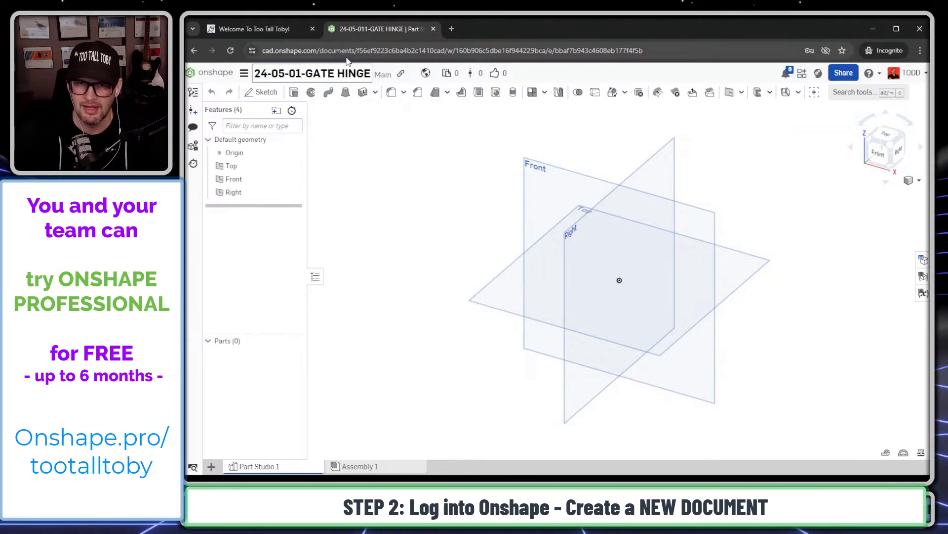
type("24-05-11-GATE HINGE")
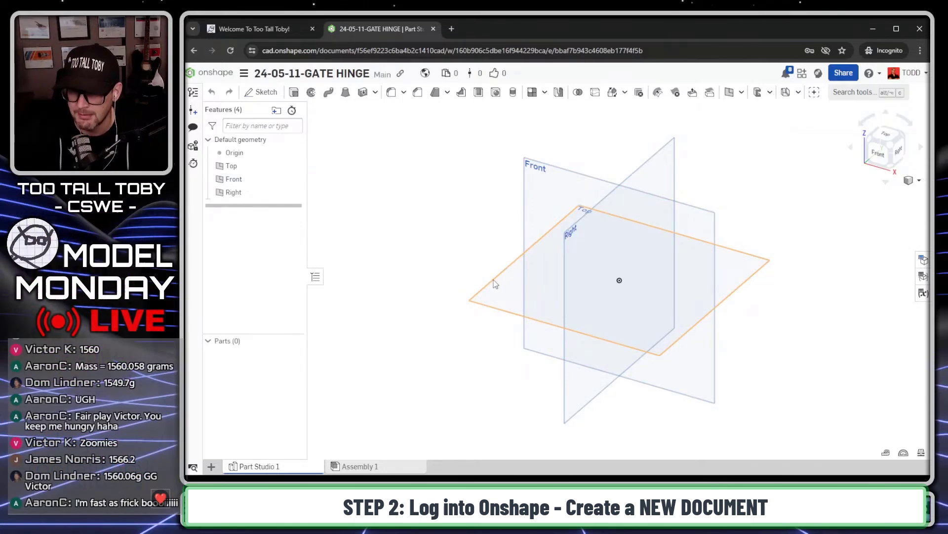
Sketch on the Top plane a horizontal construction centreline and a Ø66 circle at the origin.
left_click(231, 166)
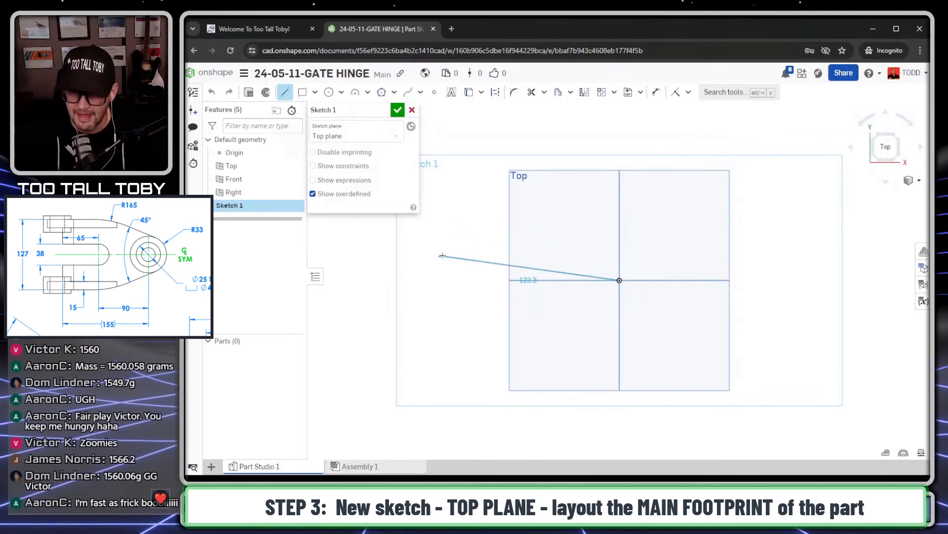
key("q")
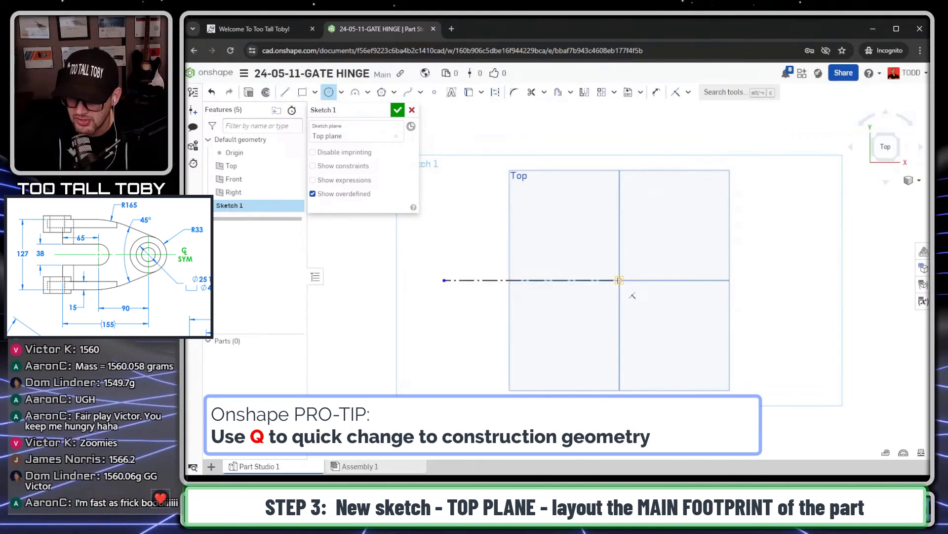
left_click_drag(618, 279, 636, 306)
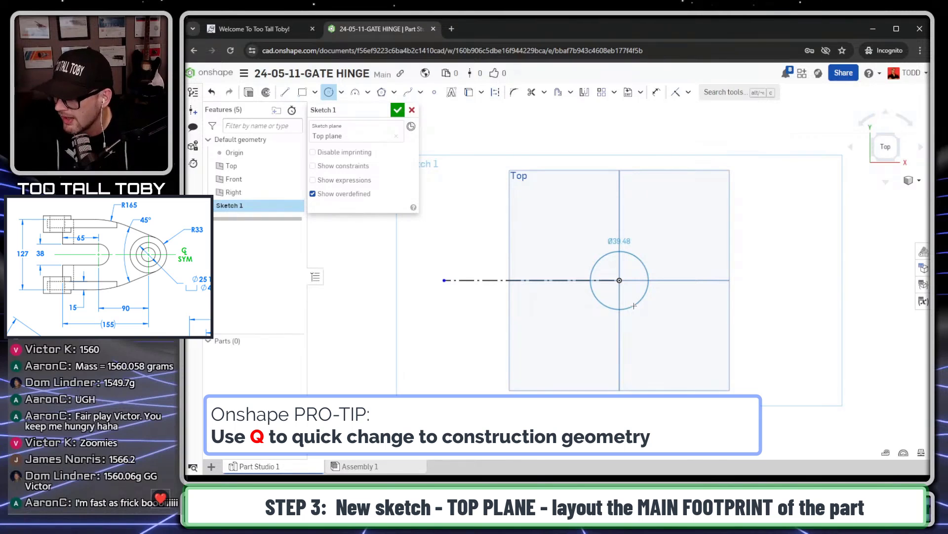
left_click(619, 280)
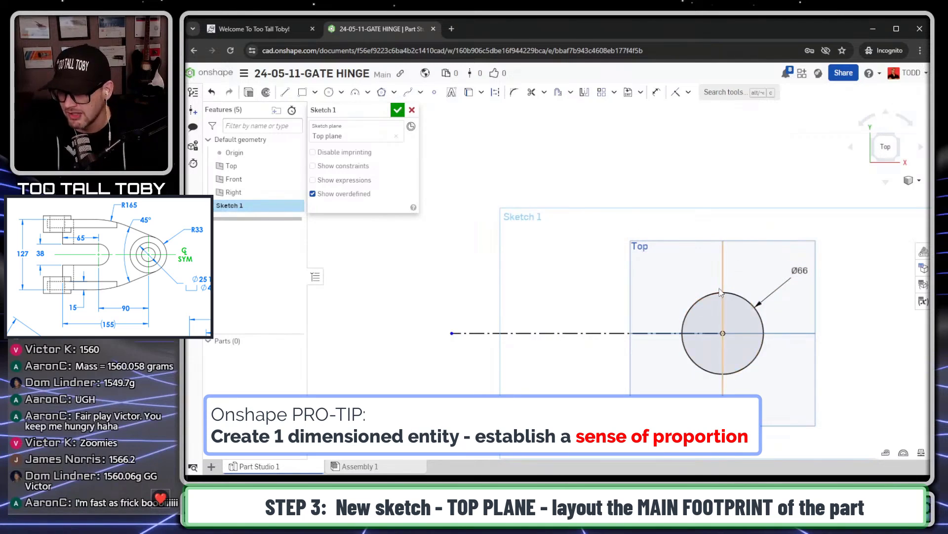
Draw the tangent outer line with R165 arc and the inner slot edge with its end arc, dimensioned 38/2.
right_click(721, 291)
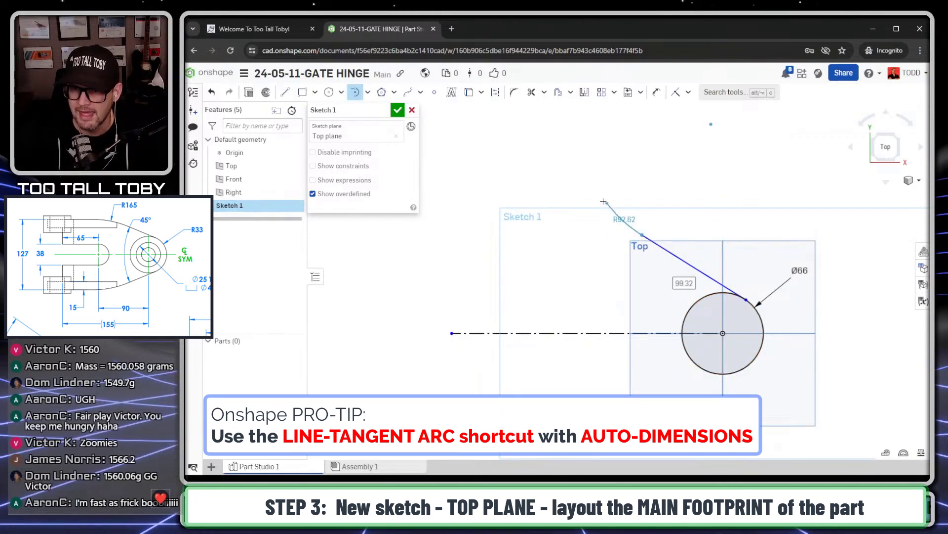
left_click_drag(604, 201, 559, 214)
type("R165")
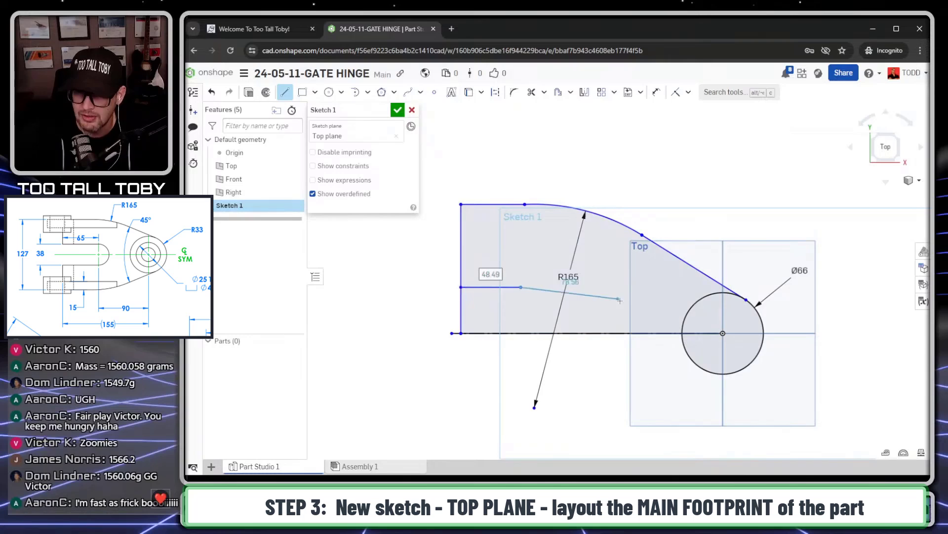
left_click(357, 92)
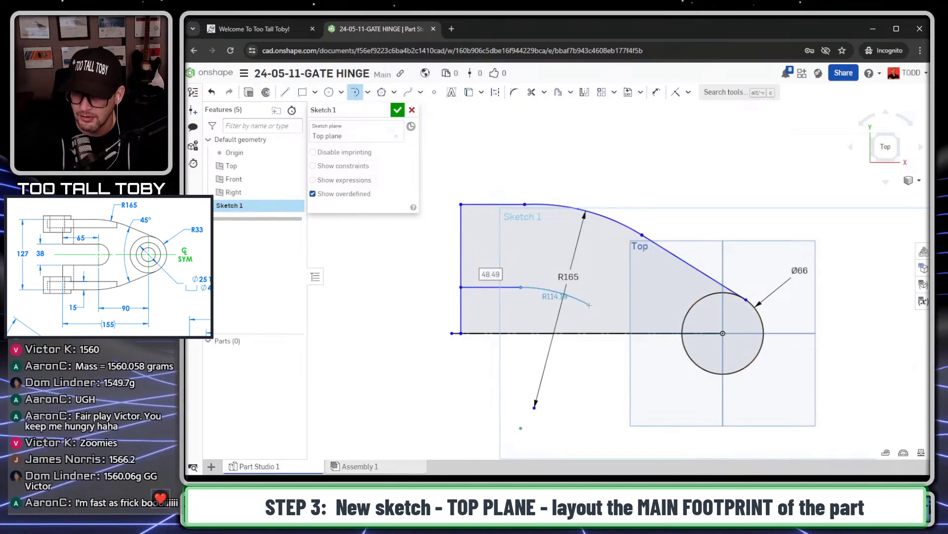
left_click_drag(589, 305, 556, 320)
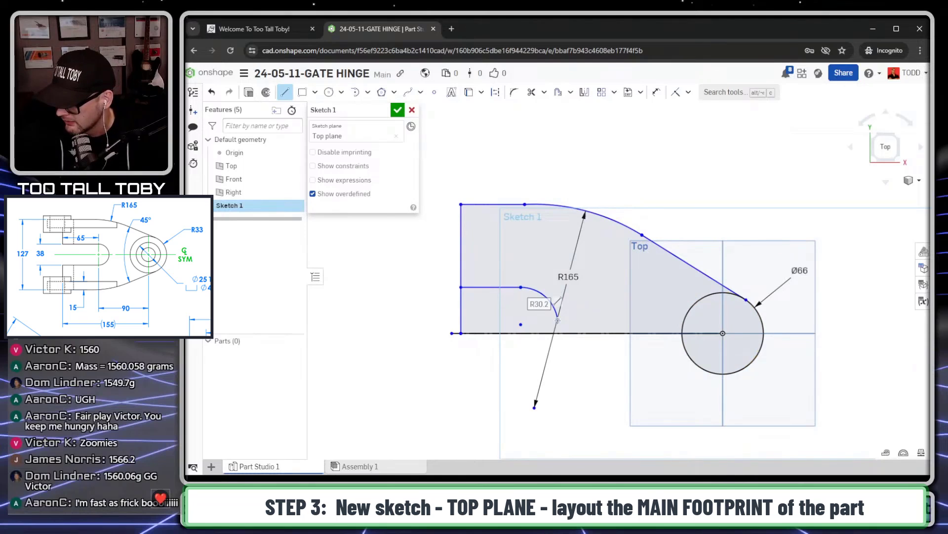
type("38/2")
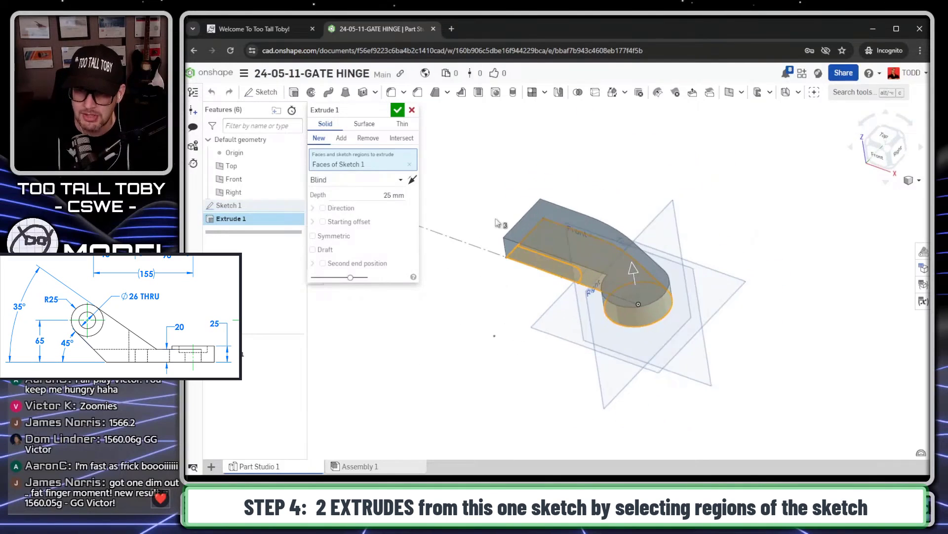
Extrude only the outer footprint region 25 mm as Extrude 1.
key("space")
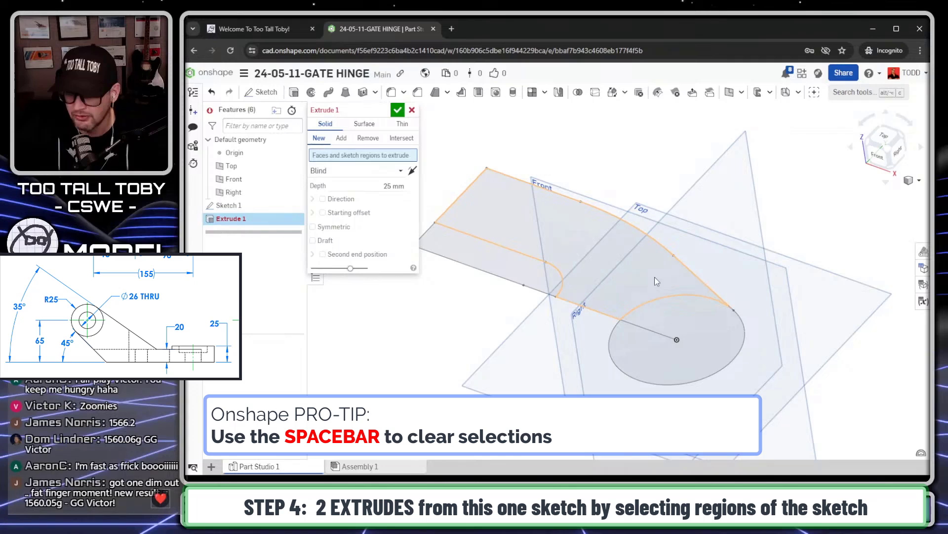
left_click(635, 284)
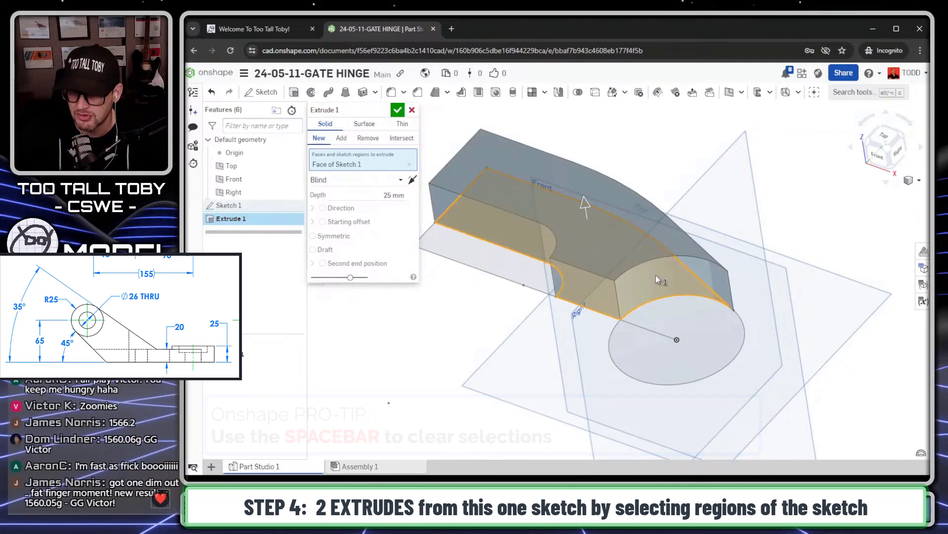
left_click(394, 195)
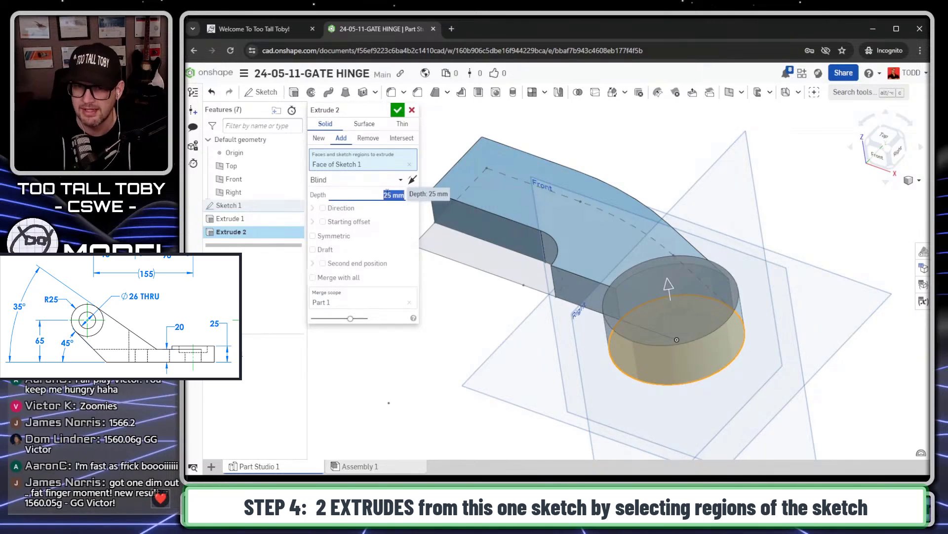
left_click(397, 110)
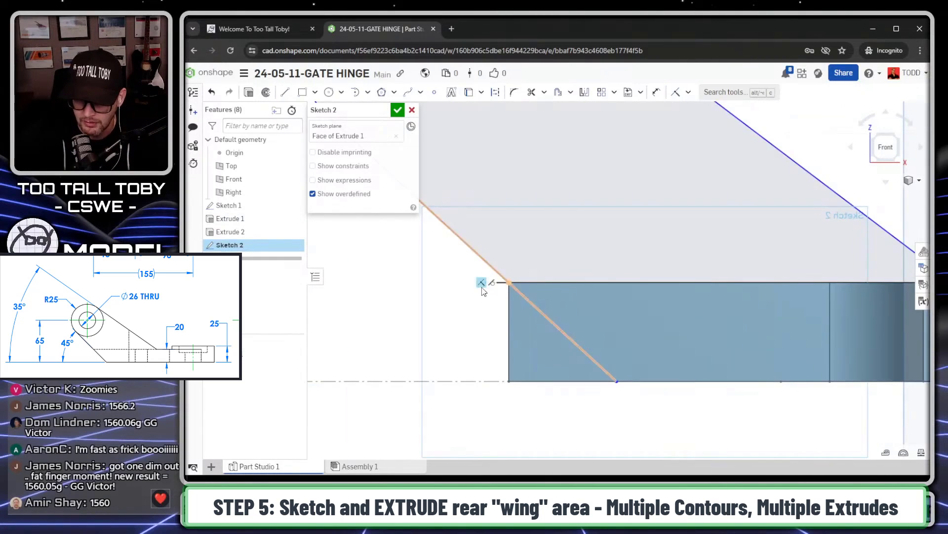
Extend the wing's slanted edge in Sketch 2 and set its angle to 35°.
left_click_drag(507, 282, 508, 379)
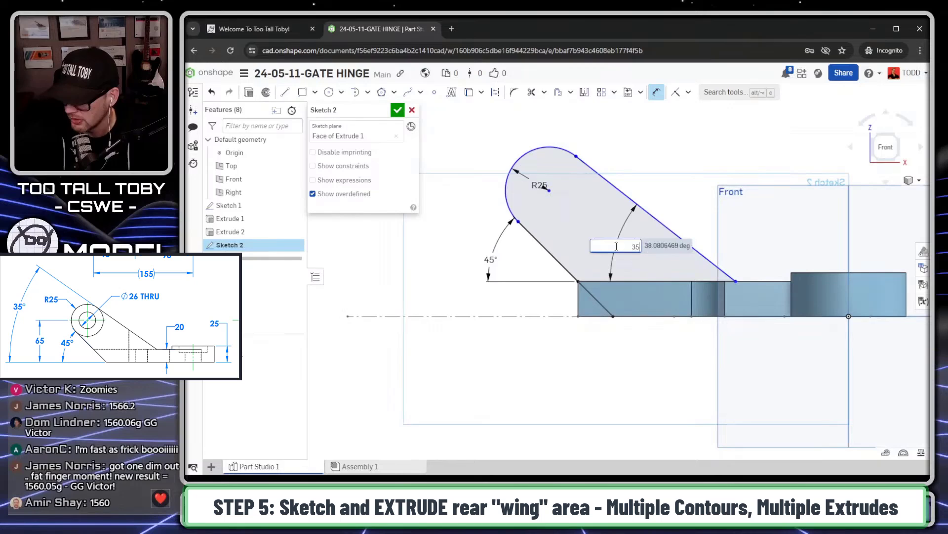
type("35")
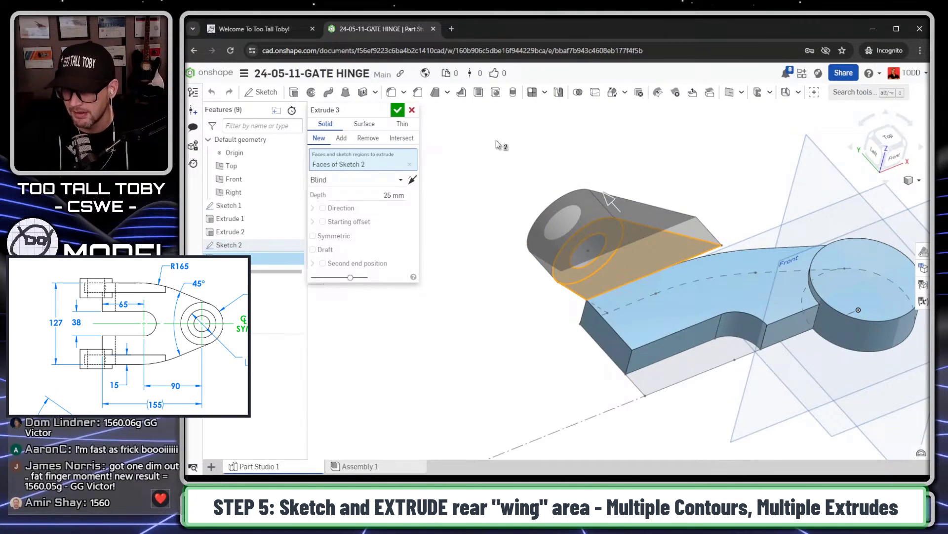
Extrude the rounded wing-end region 25 mm in the opposite direction and accept it.
left_click(409, 164)
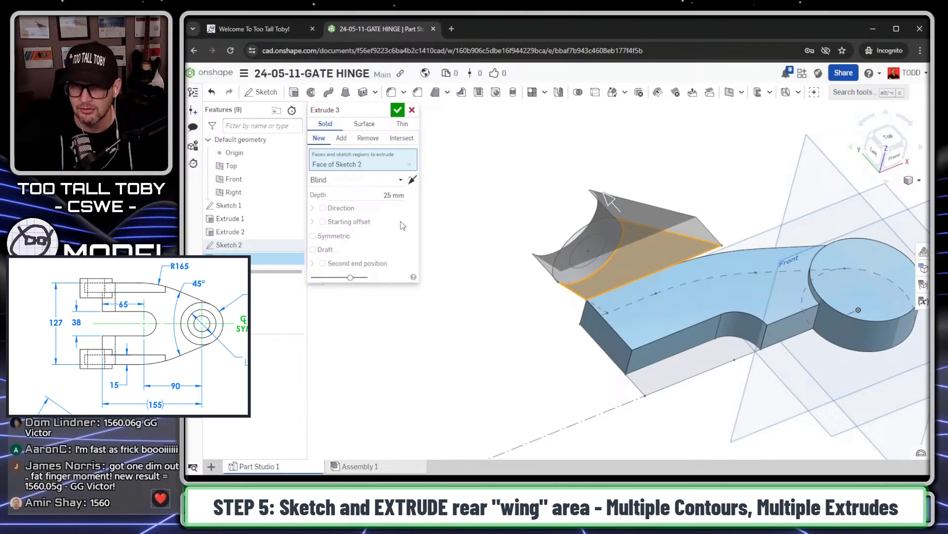
mouse_move(413, 180)
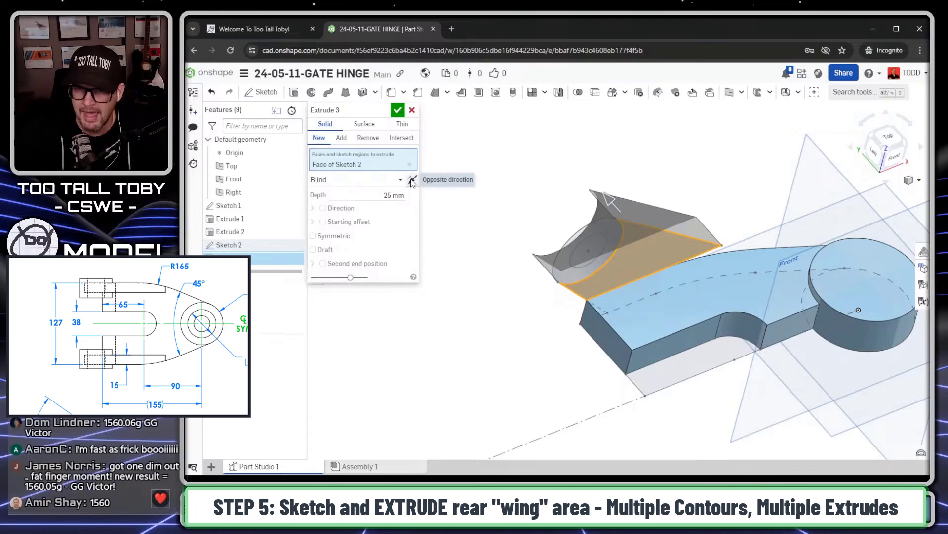
left_click(411, 179)
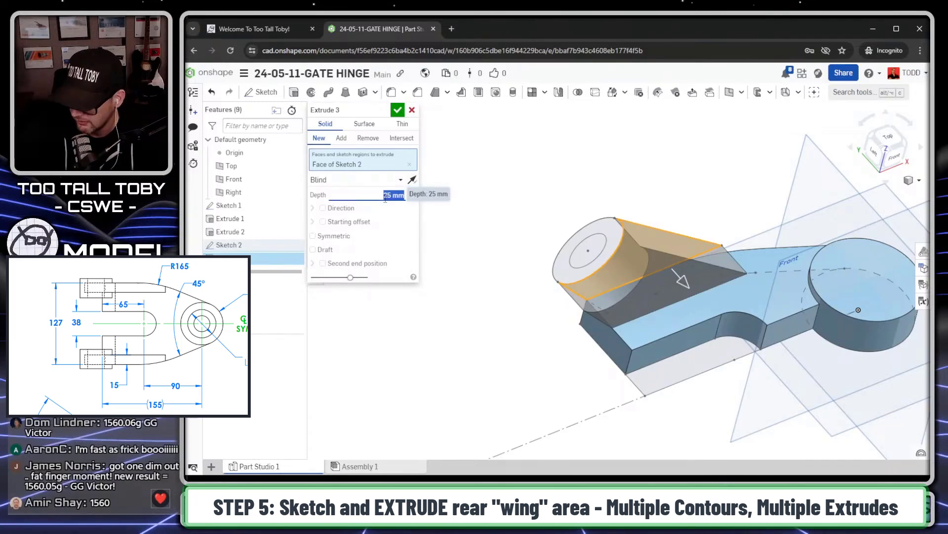
left_click(397, 110)
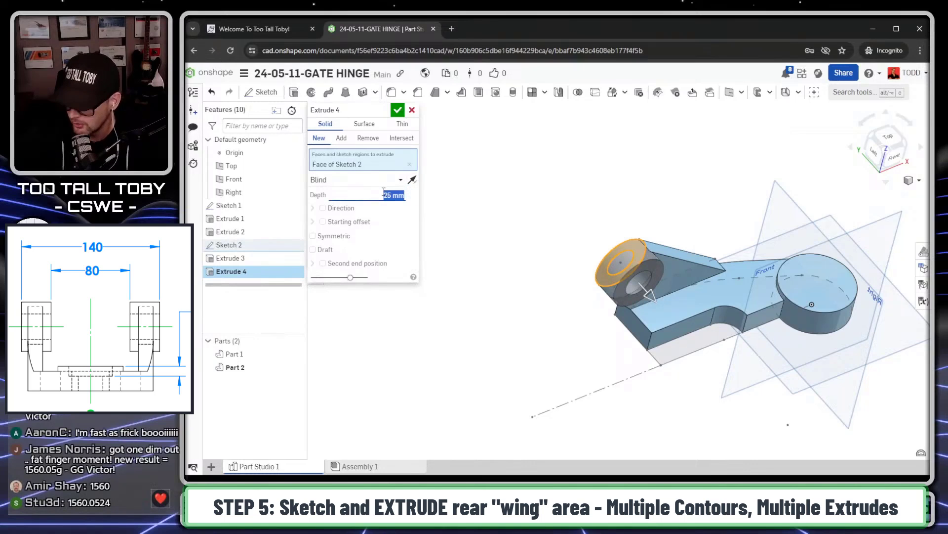
Set the lug-ring Extrude 4 depth to 140-80.
type("140-8")
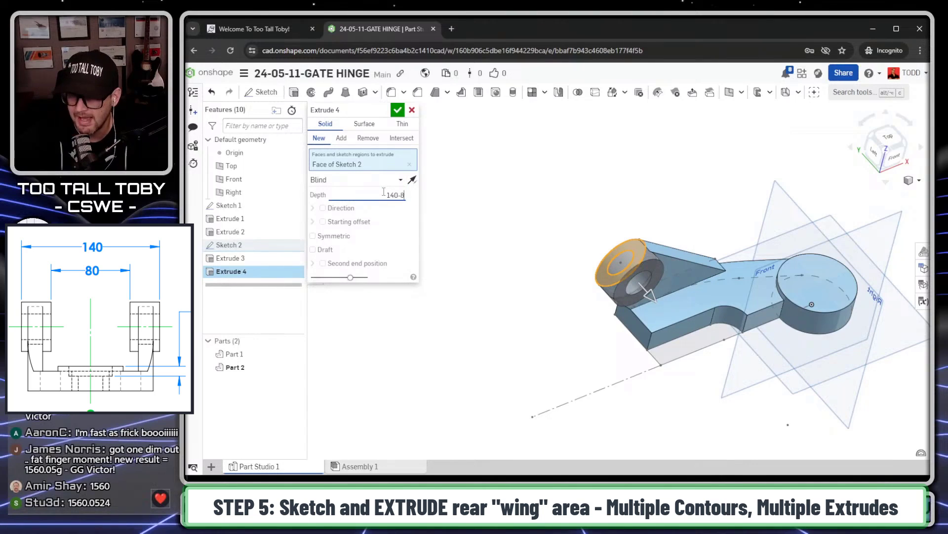
type("0")
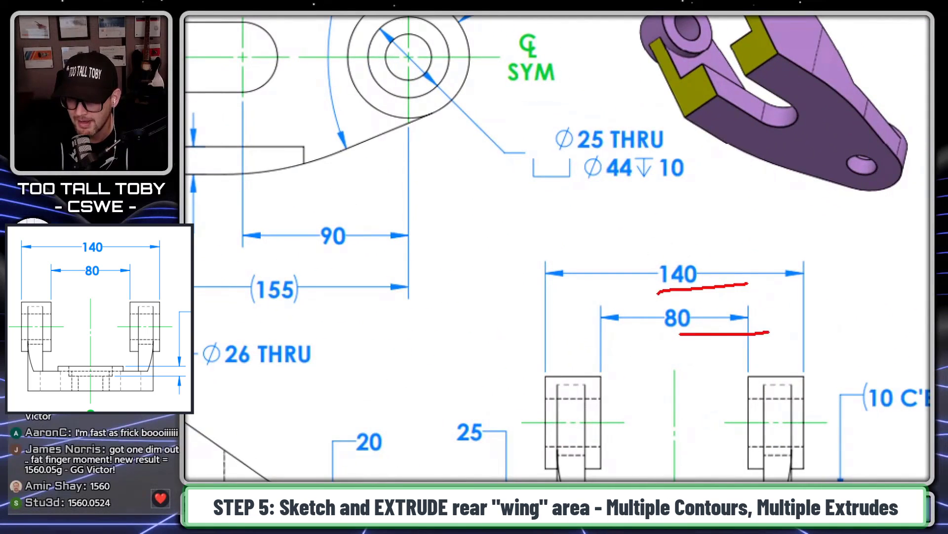
Pan the hinge drawing to the top view showing the 127 overall width.
left_click_drag(550, 324, 581, 319)
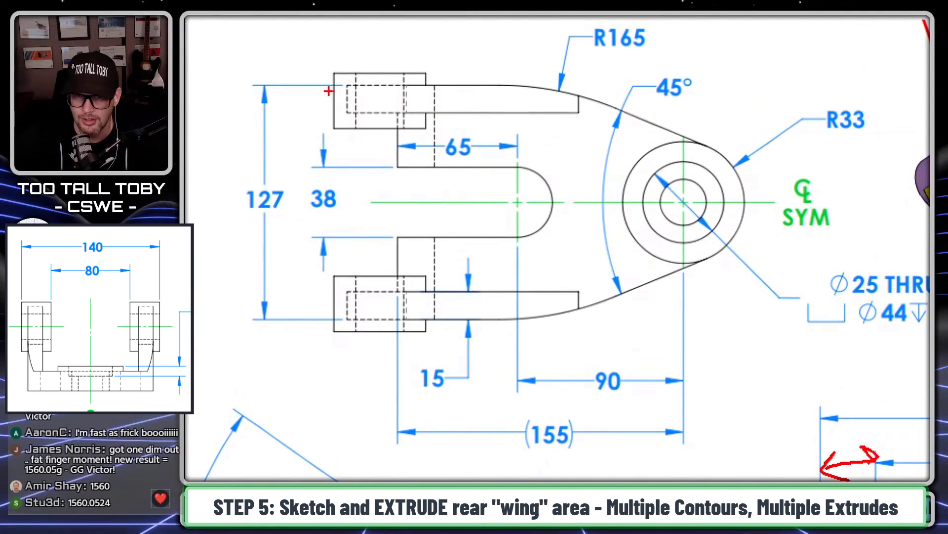
mouse_move(365, 168)
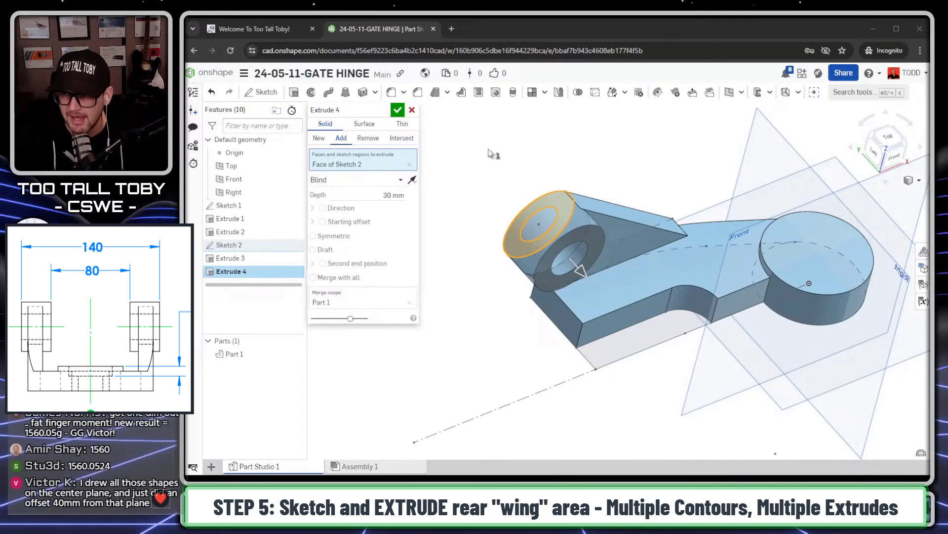
mouse_move(392, 200)
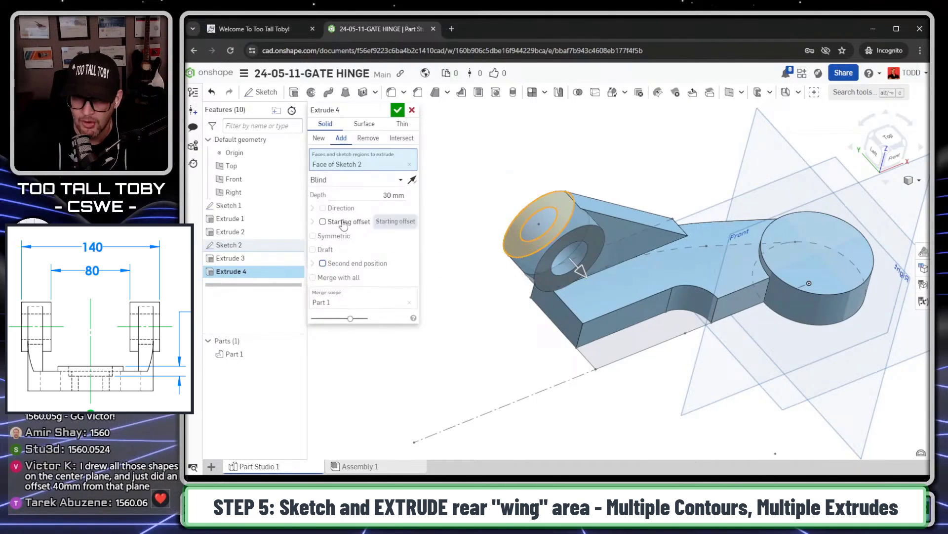
Give Extrude 4 a starting offset of (140-127)/2 and commit the lug extrusion.
left_click(324, 221)
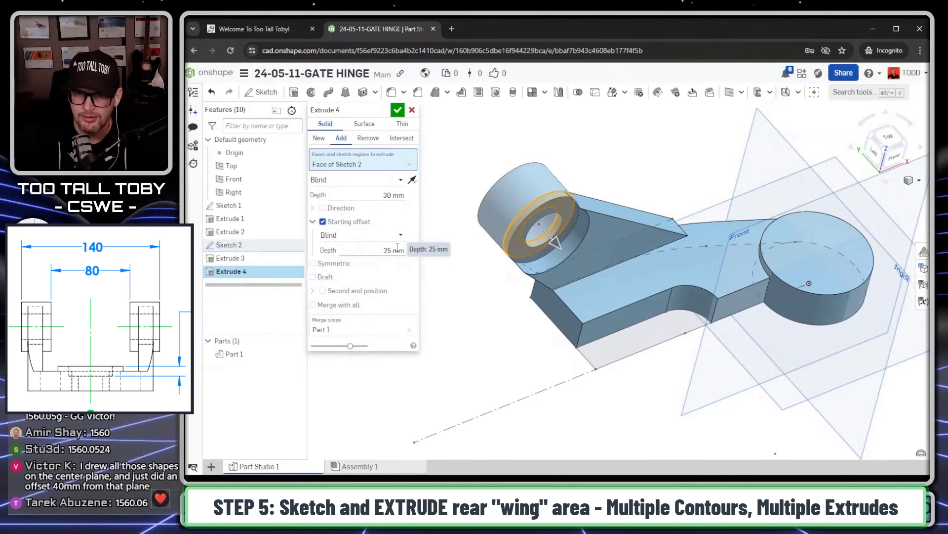
left_click(319, 138)
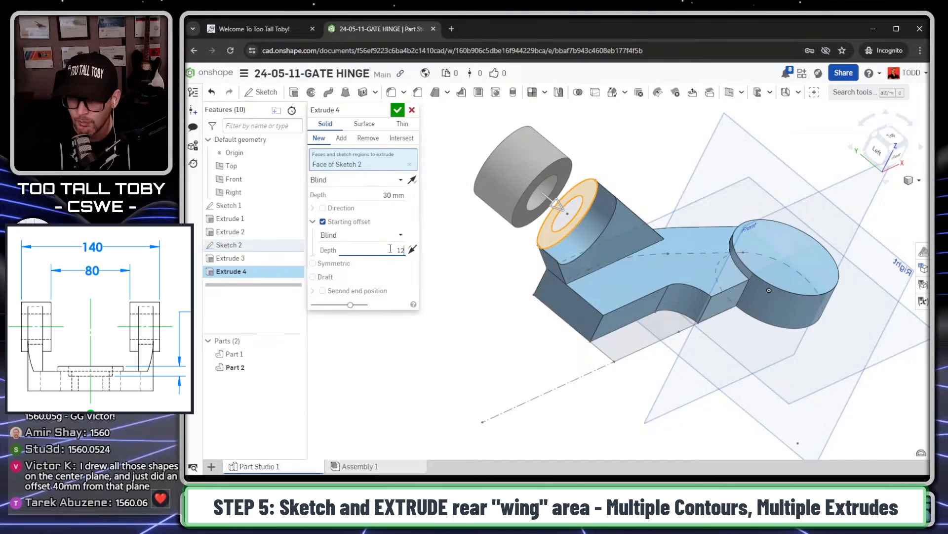
type("127")
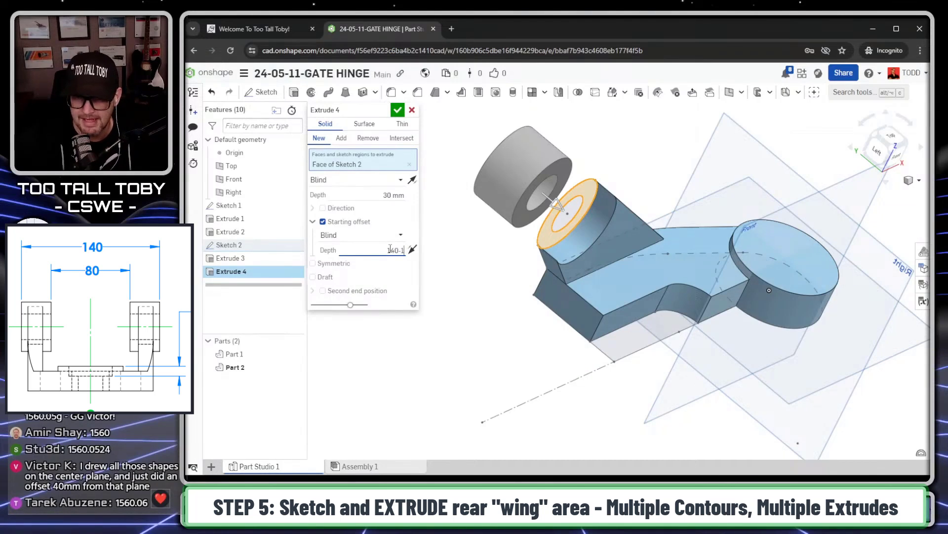
left_click(341, 138)
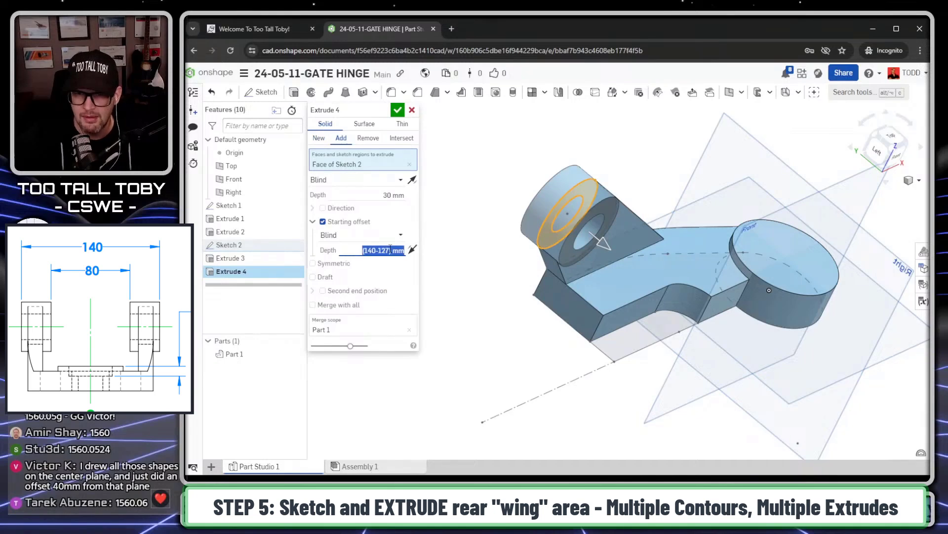
type("/2")
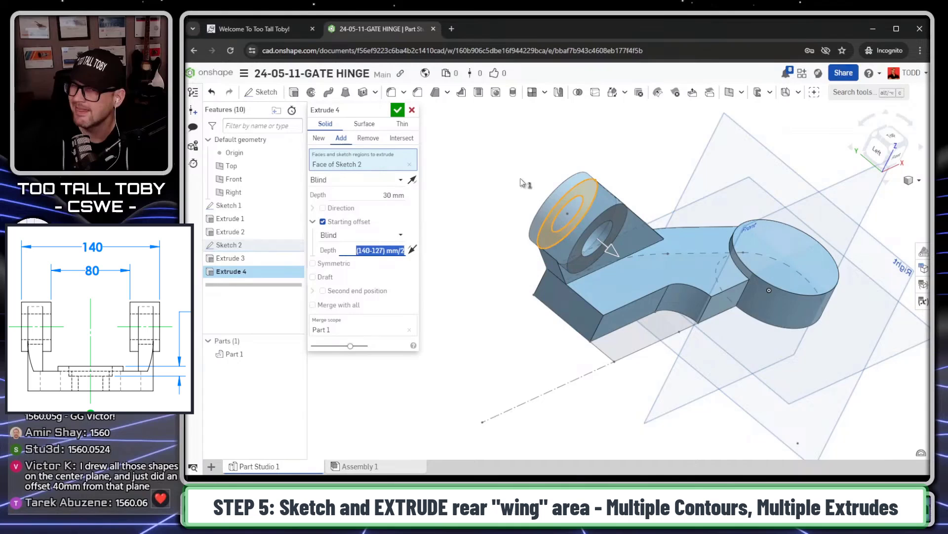
mouse_move(515, 150)
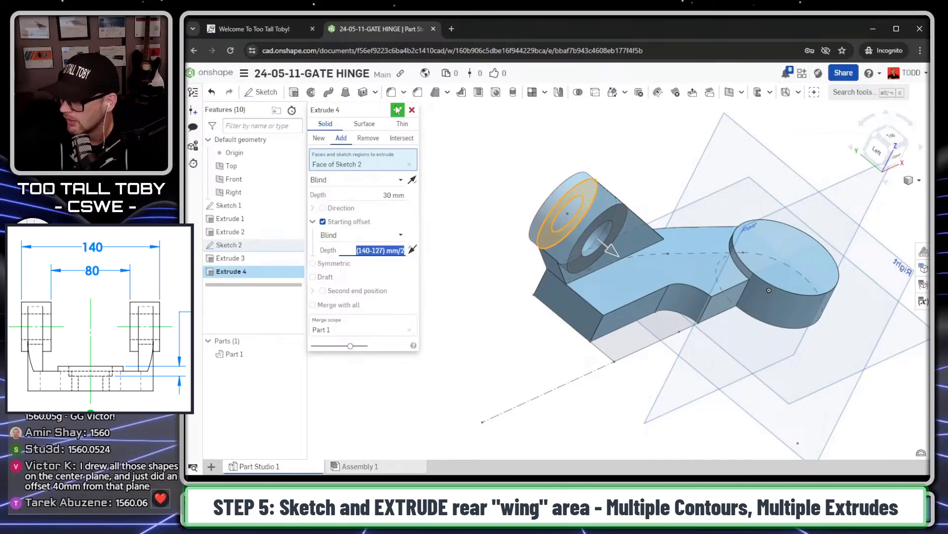
left_click(397, 109)
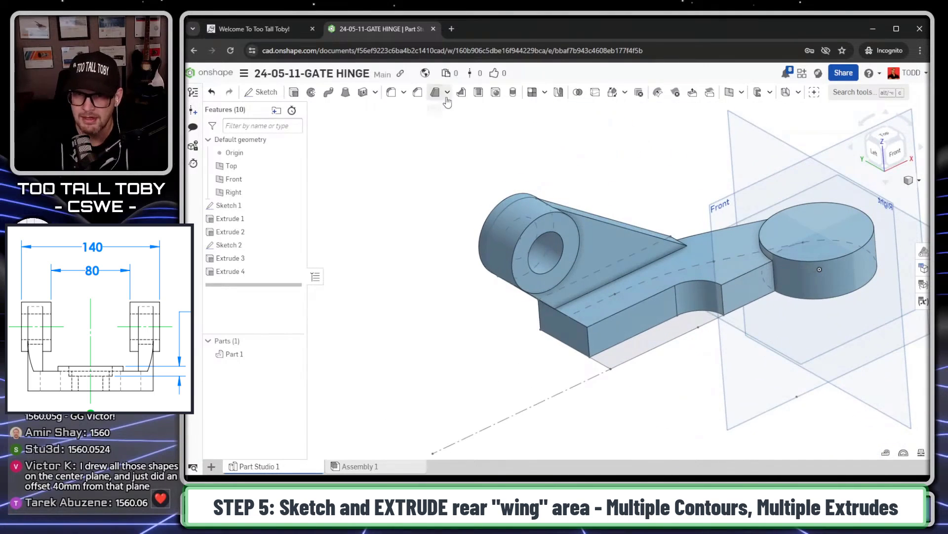
Mirror Part 1 across the chosen plane to create the opposite lug.
left_click(435, 92)
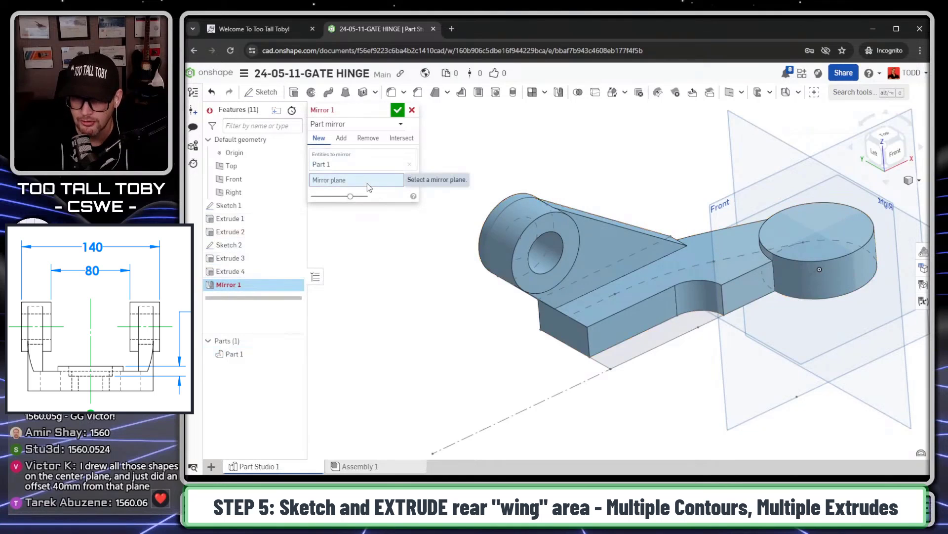
left_click(747, 288)
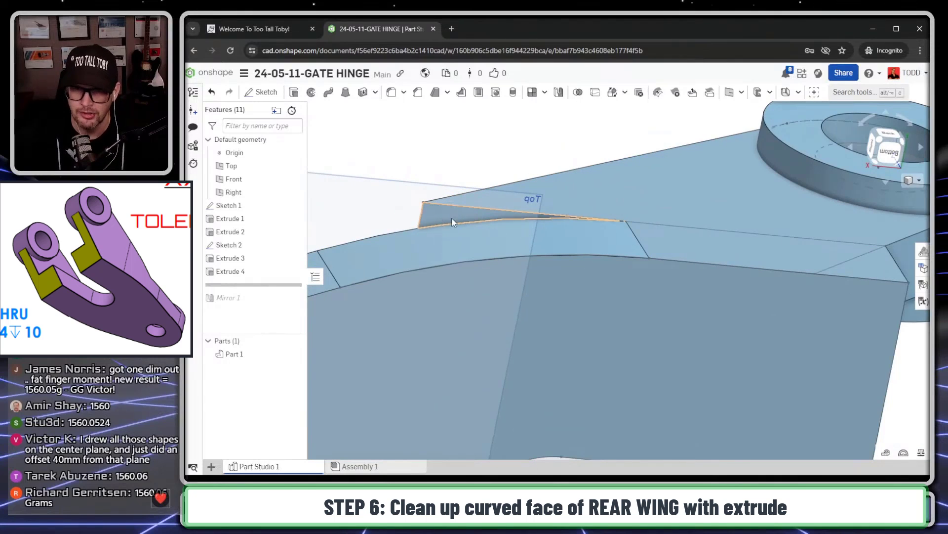
Cut the thin curved sliver face on the rear wing with a Remove, Through all extrusion.
left_click(478, 215)
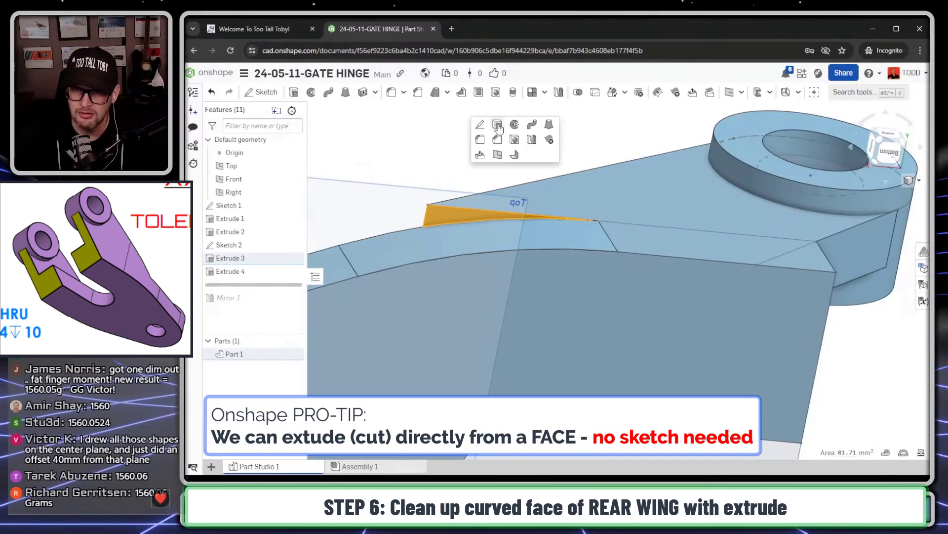
left_click(497, 125)
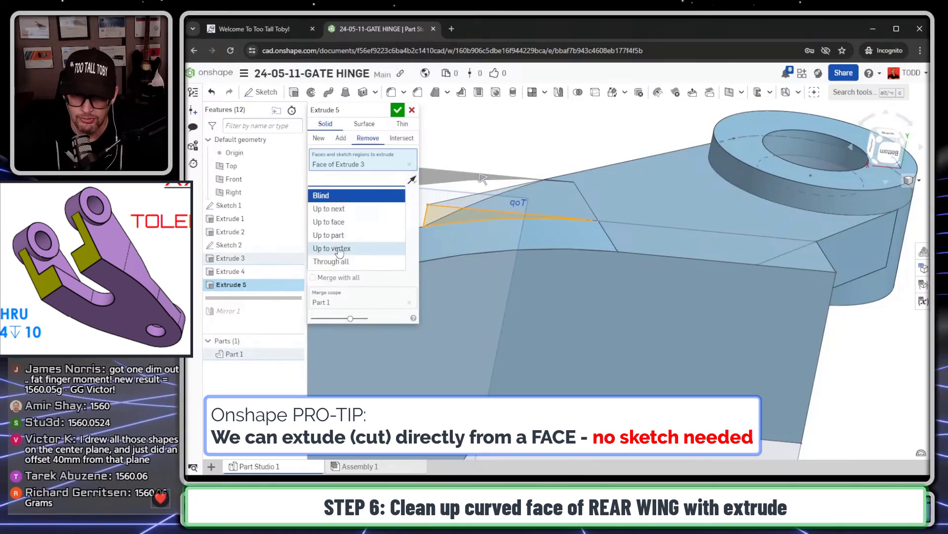
left_click(331, 260)
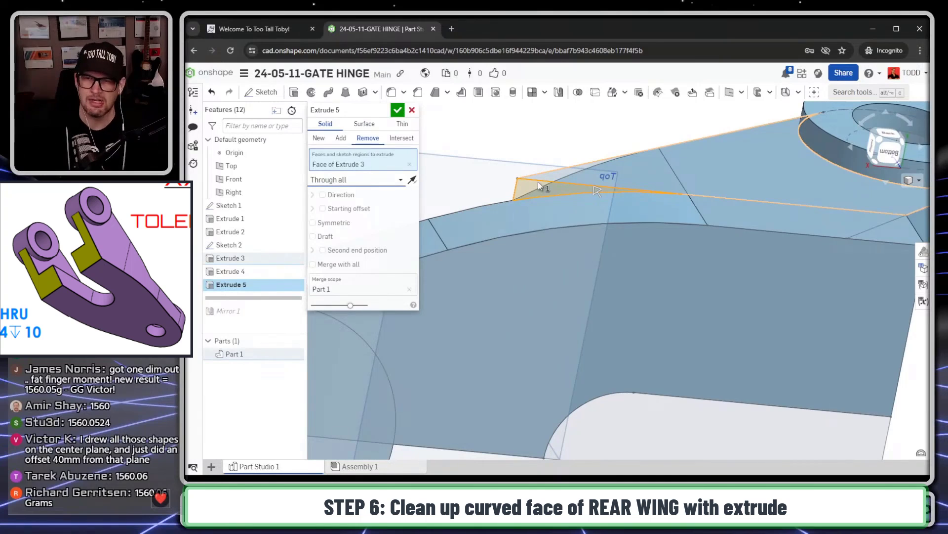
left_click(398, 110)
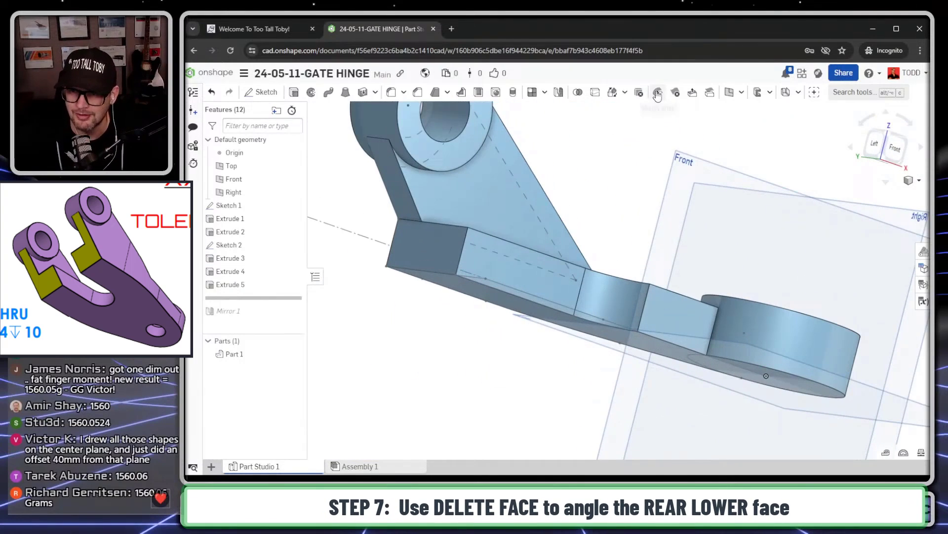
mouse_move(674, 93)
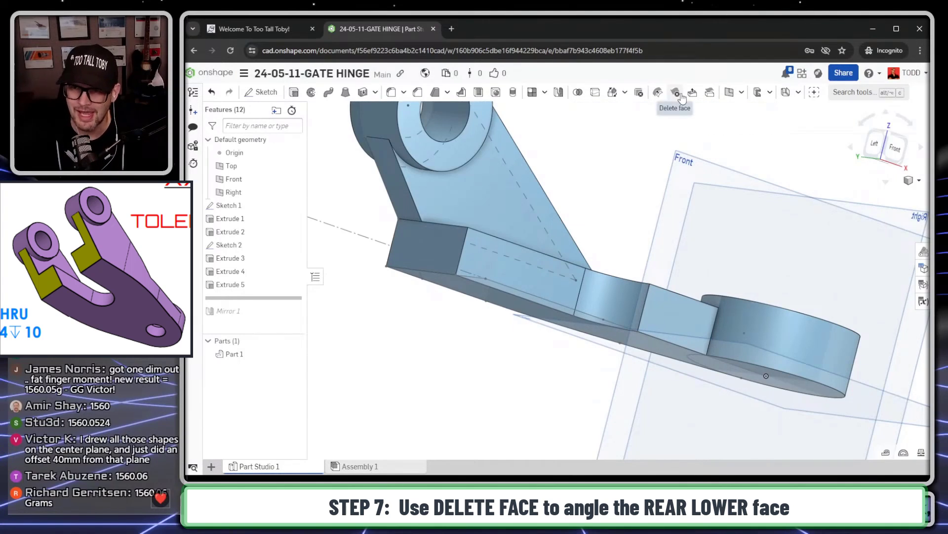
Delete the rear lower face of the arm with Heal, then roll the history forward past Mirror 1.
left_click(676, 92)
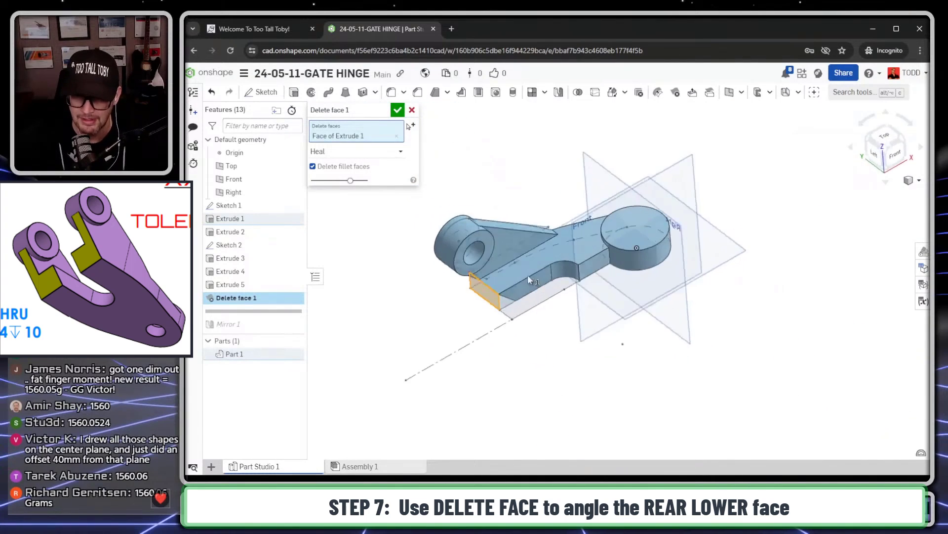
left_click(397, 109)
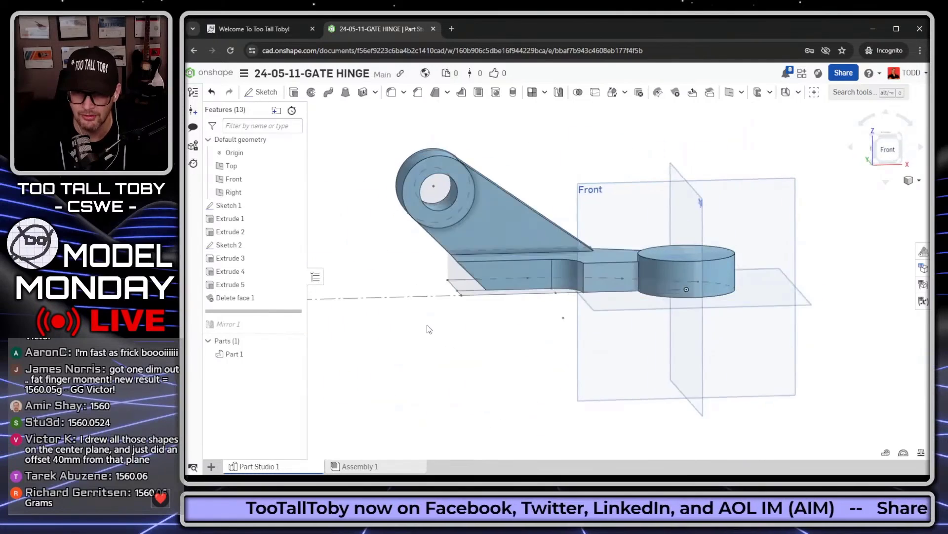
left_click(228, 310)
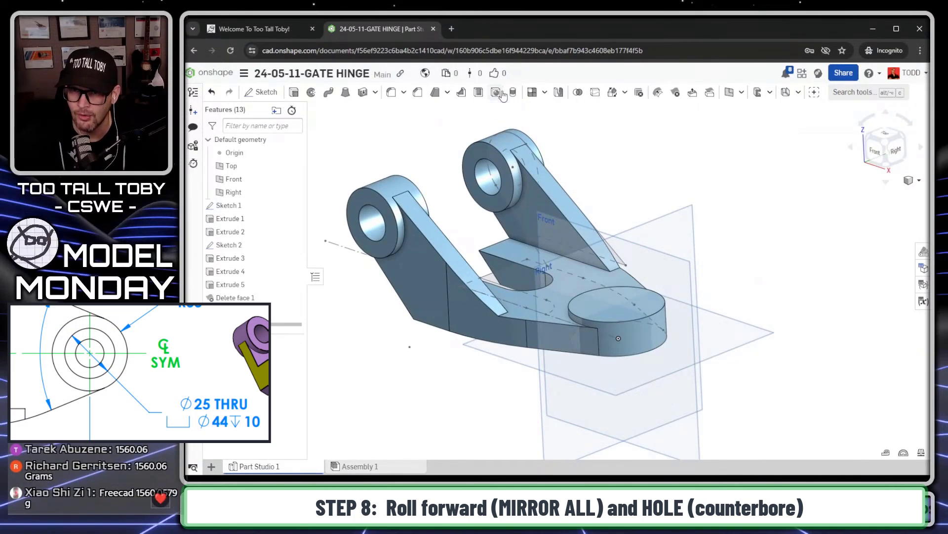
Add a Ø25 thru hole with a Ø44 × 10 counterbore at the round boss's mate connector.
left_click(496, 91)
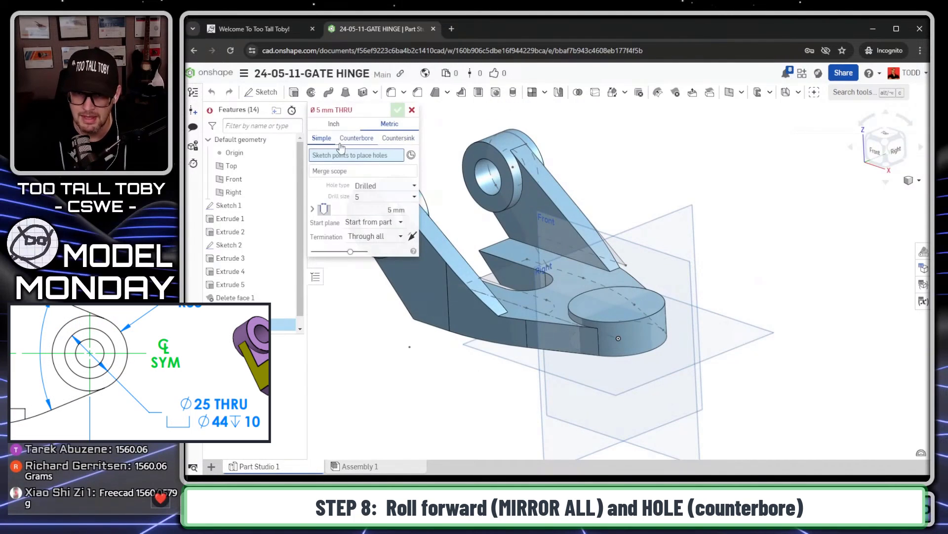
left_click(356, 138)
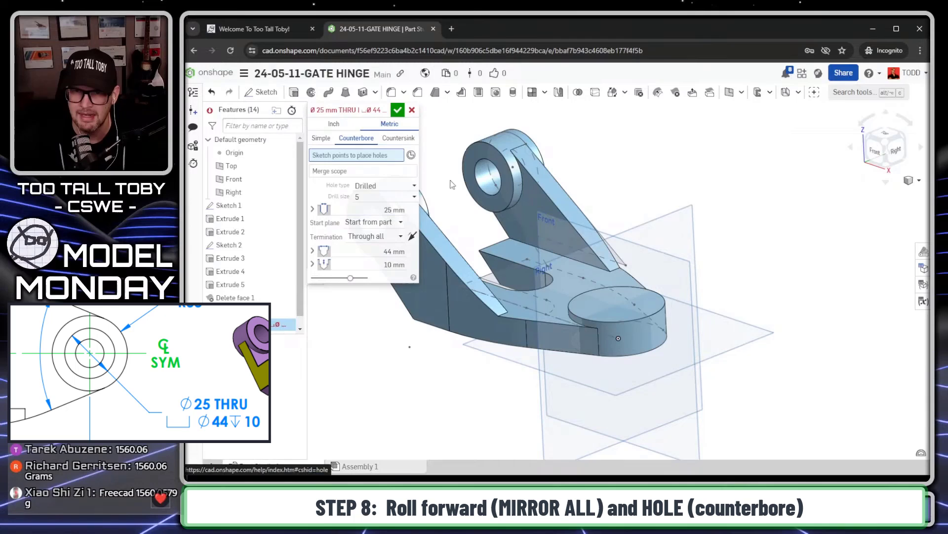
mouse_move(411, 155)
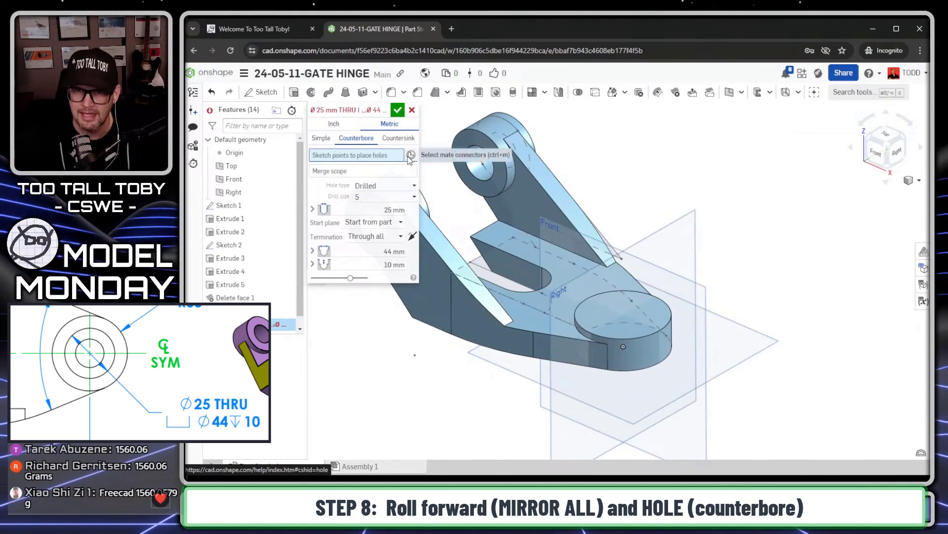
left_click(624, 336)
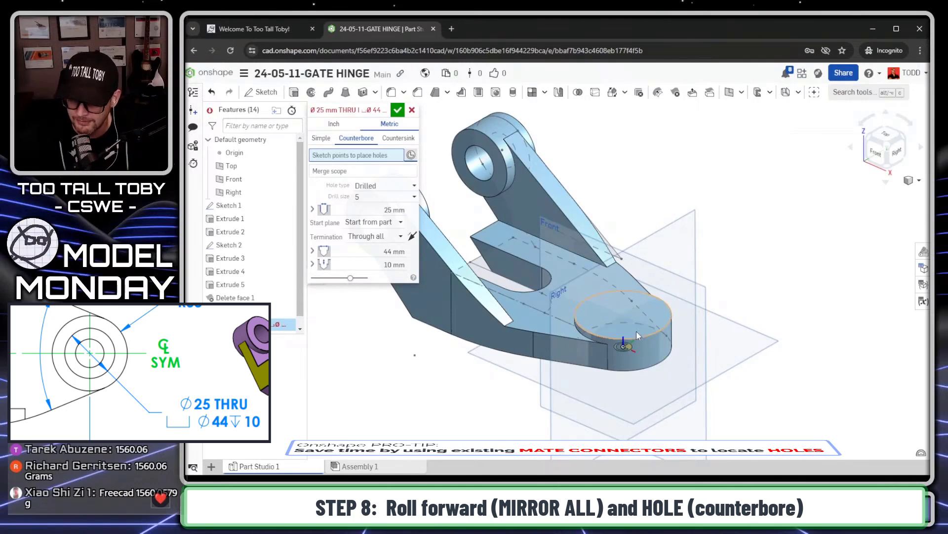
left_click(623, 310)
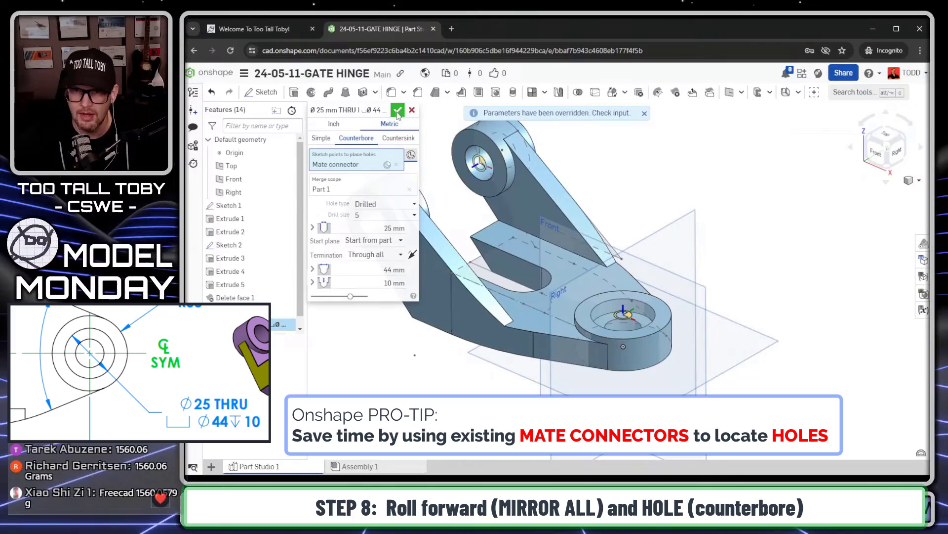
left_click(397, 110)
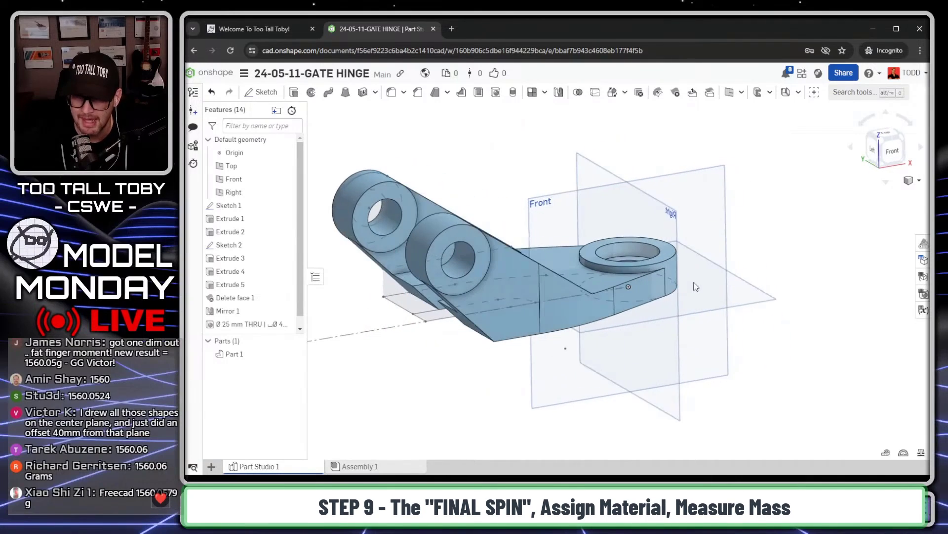
Assign TTT-Aluminum - 1060 from the TTT-CUSTOM MATERIALS library to Part 1.
right_click(233, 354)
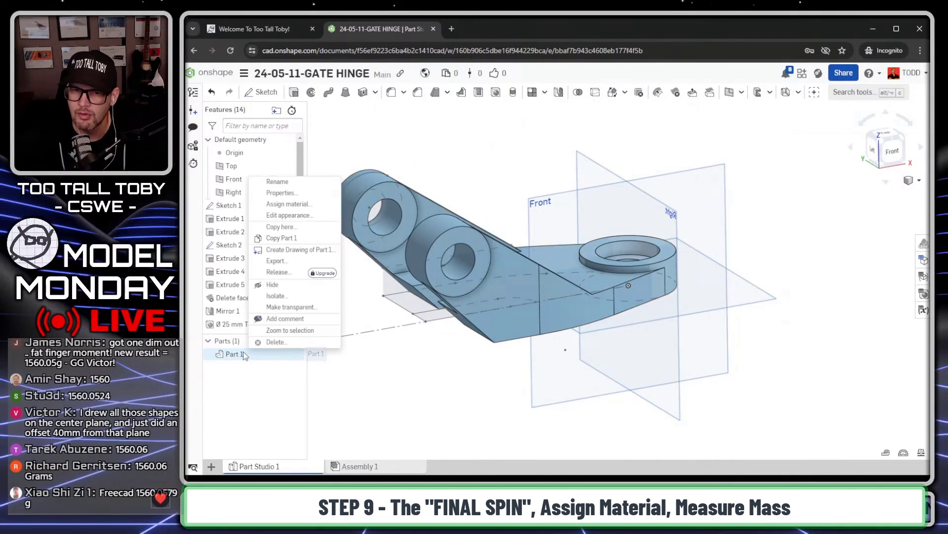
left_click(289, 203)
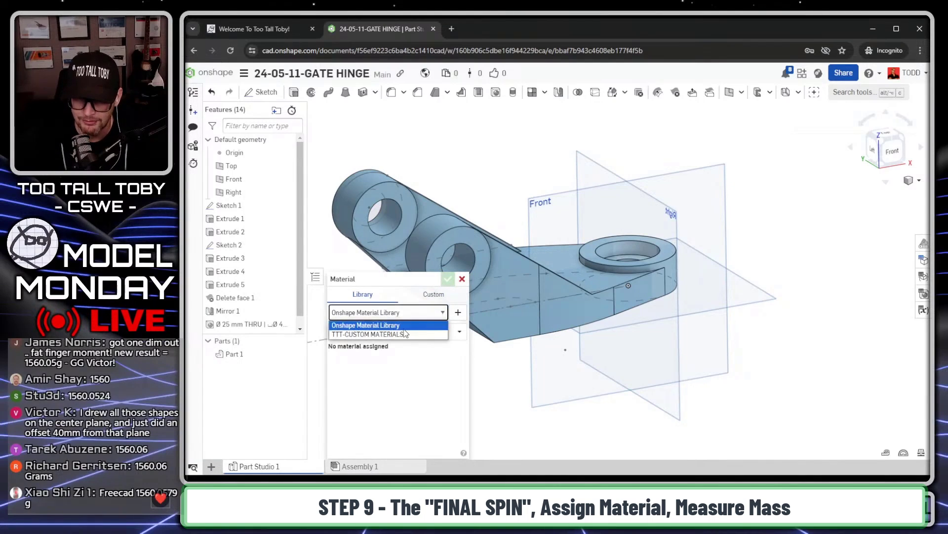
left_click(368, 334)
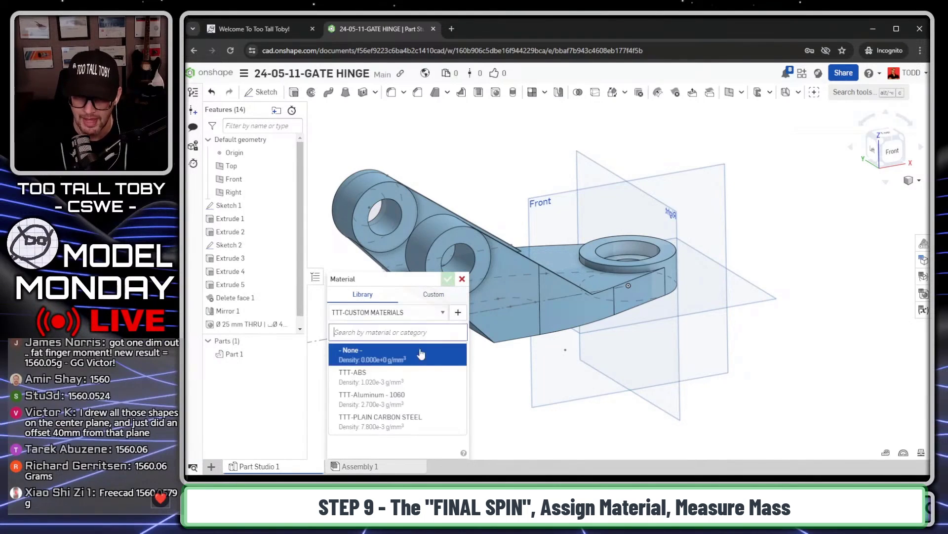
mouse_move(400, 399)
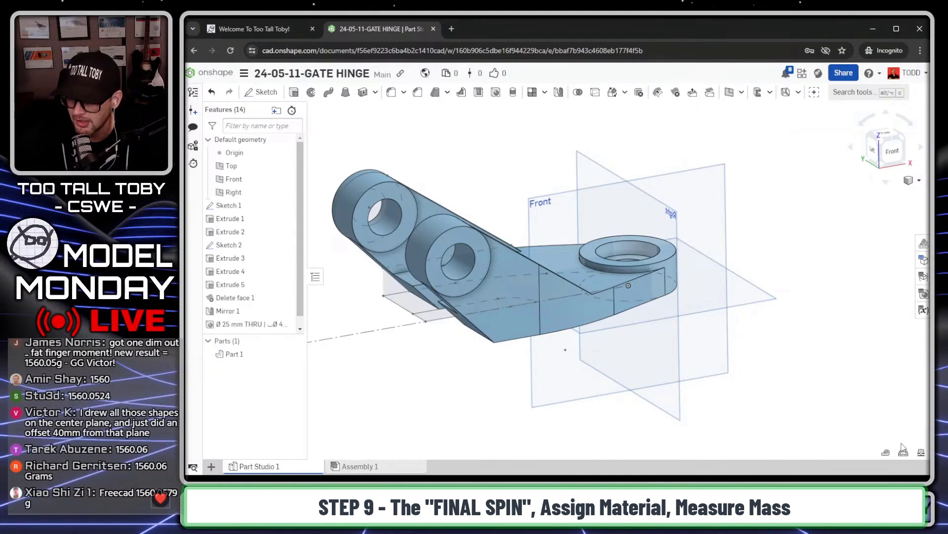
mouse_move(921, 453)
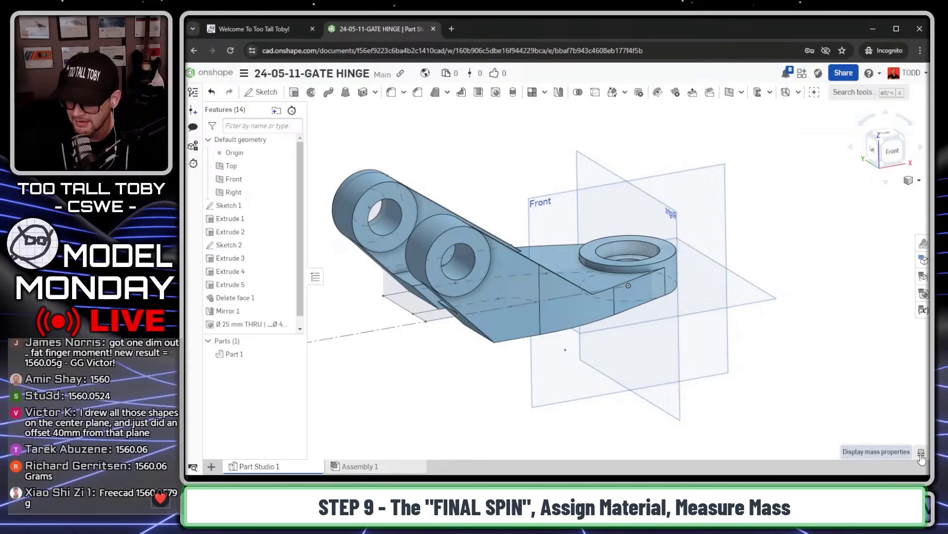
right_click(234, 354)
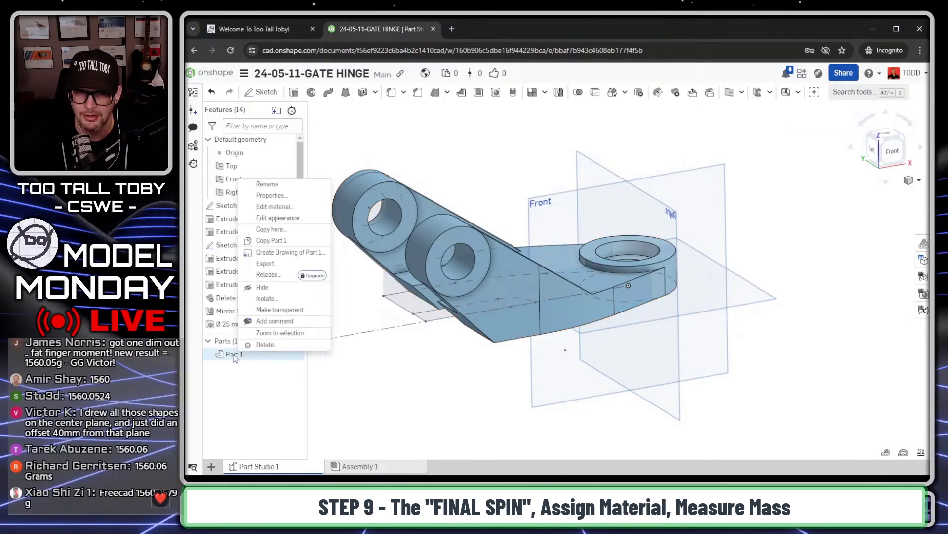
Recolour Part 1 purple and display its mass properties.
left_click(280, 217)
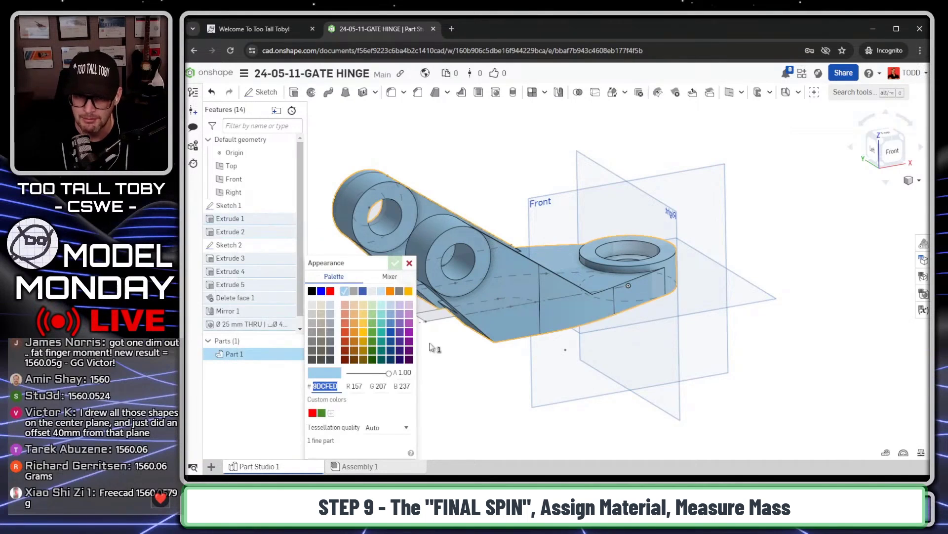
left_click(408, 313)
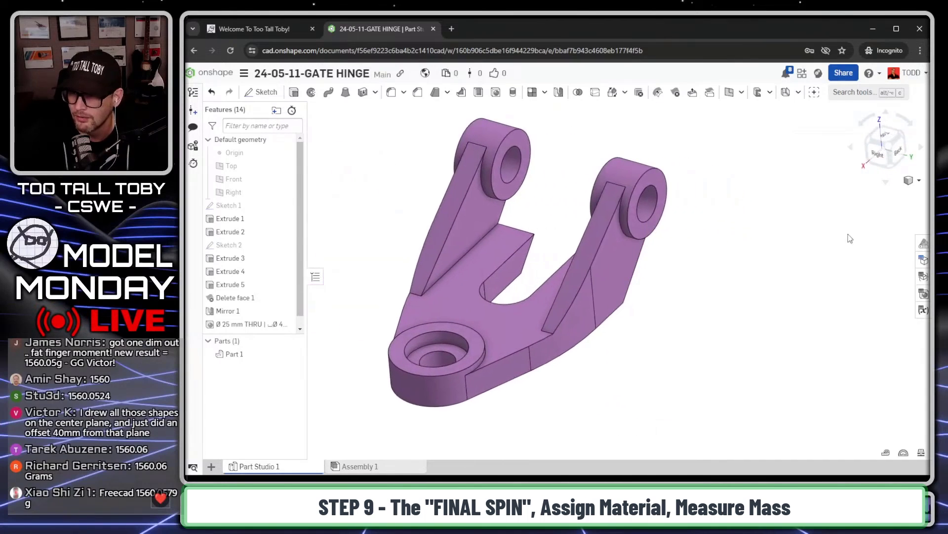
left_click(909, 180)
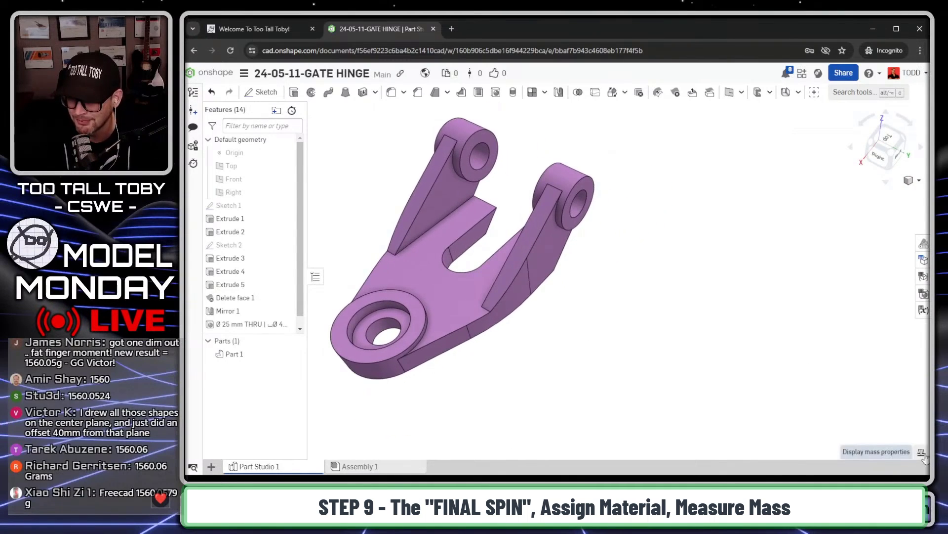
left_click(922, 451)
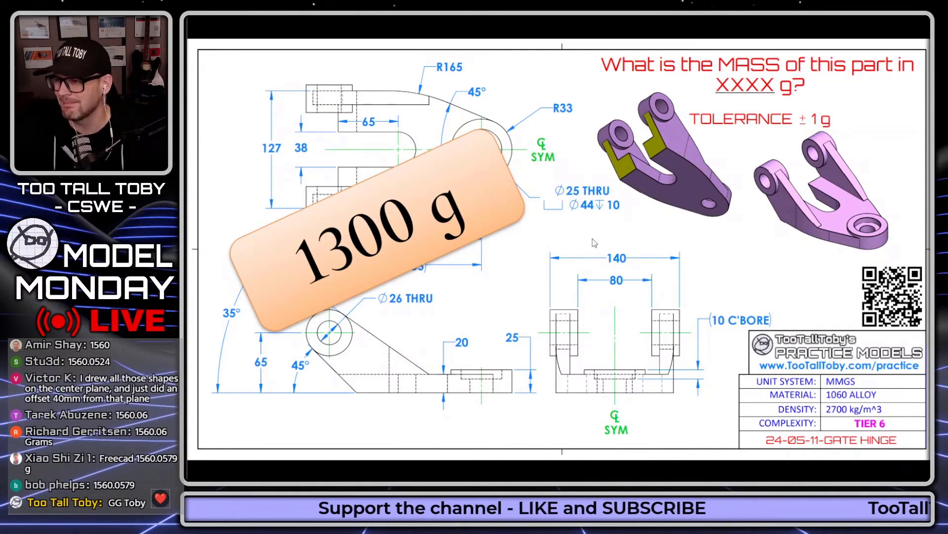
mouse_move(405, 254)
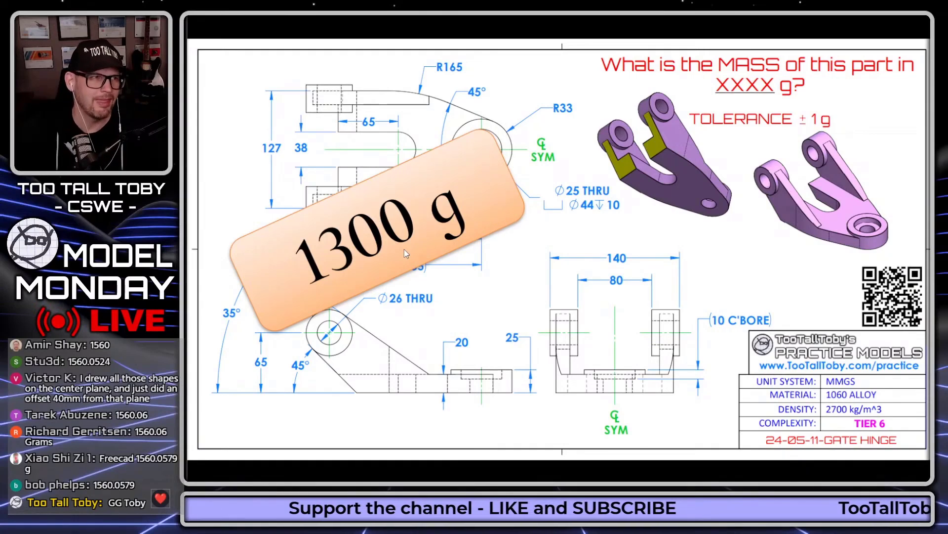